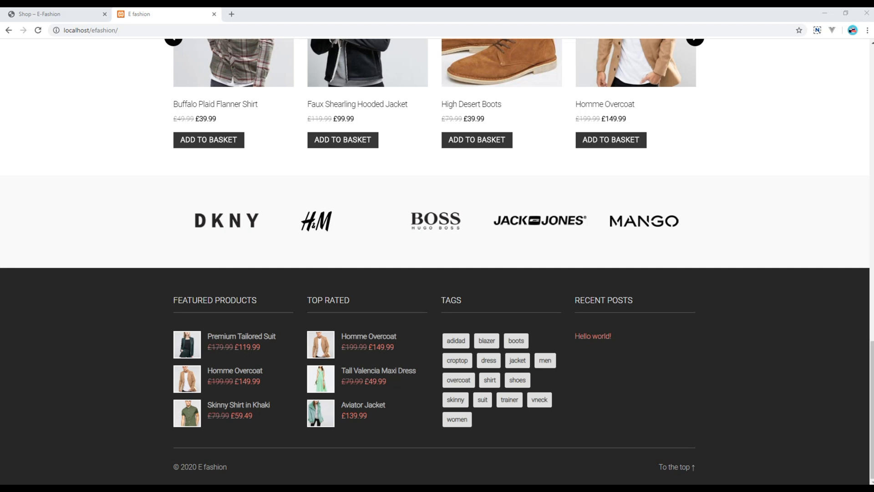
pyautogui.moveTo(374, 221)
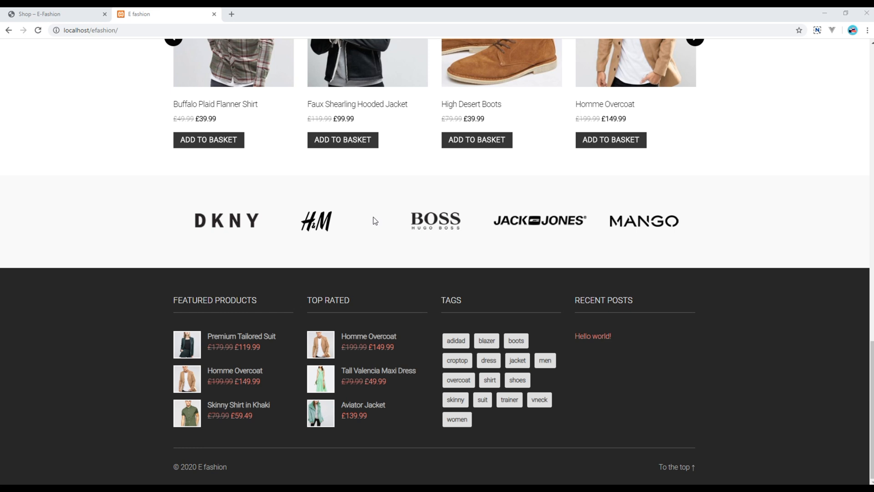
pyautogui.moveTo(541, 327)
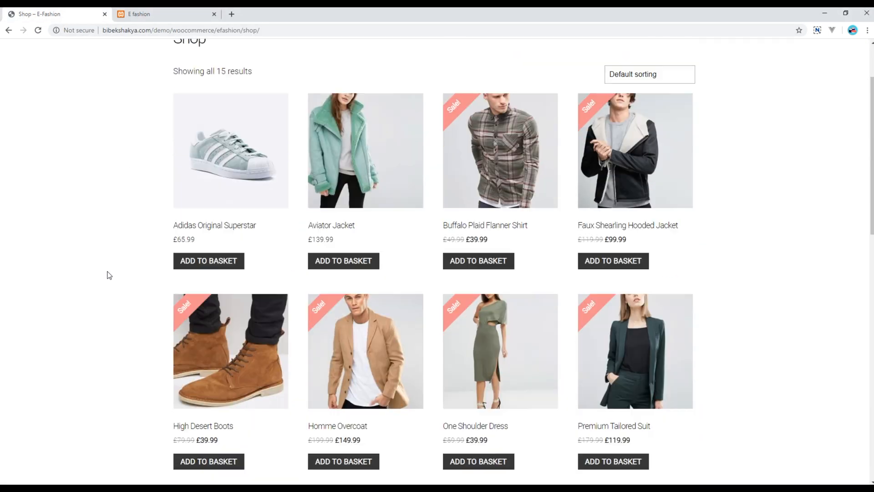
# Scroll the E Fashion home page, then go to the SHOP page from the top menu
pyautogui.scroll(-3)
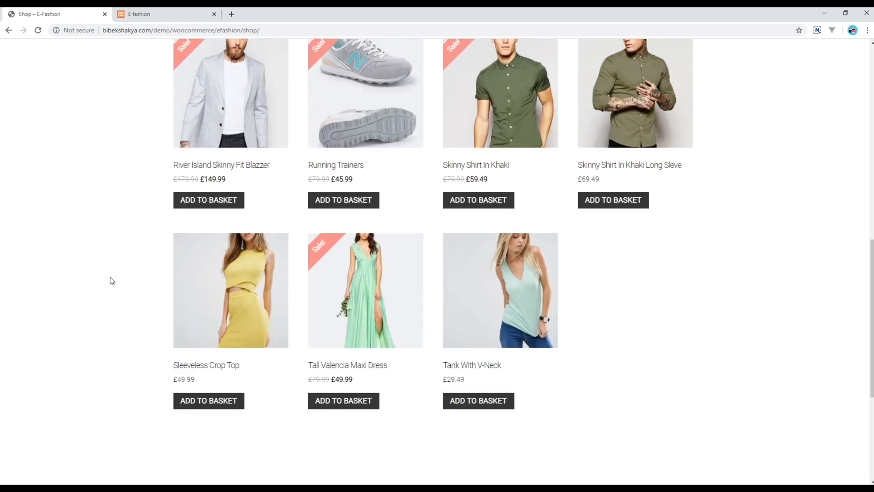
pyautogui.scroll(3)
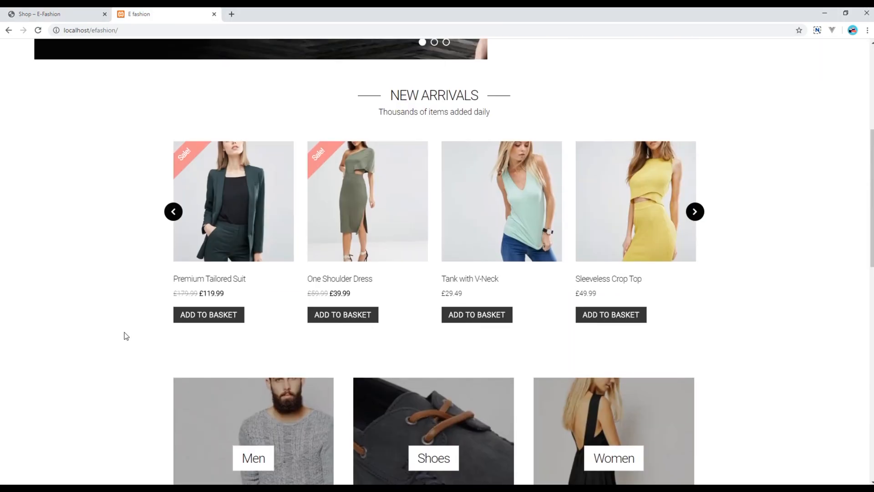
pyautogui.scroll(3)
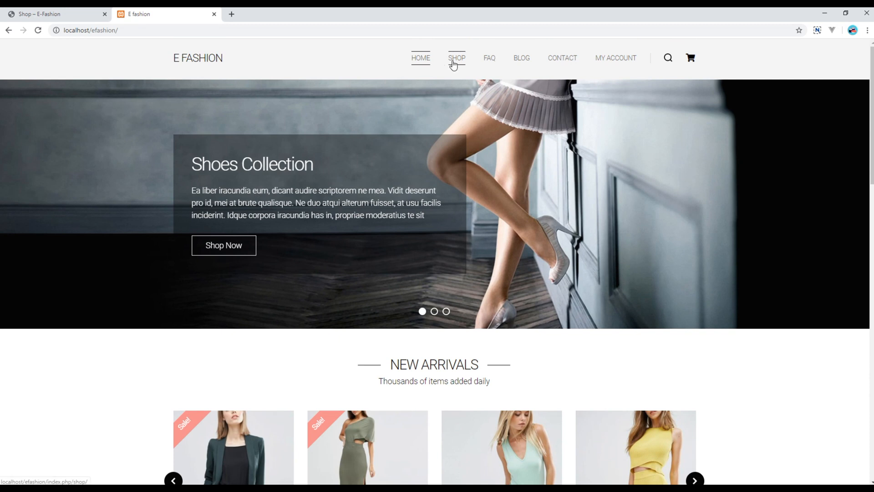
pyautogui.click(456, 57)
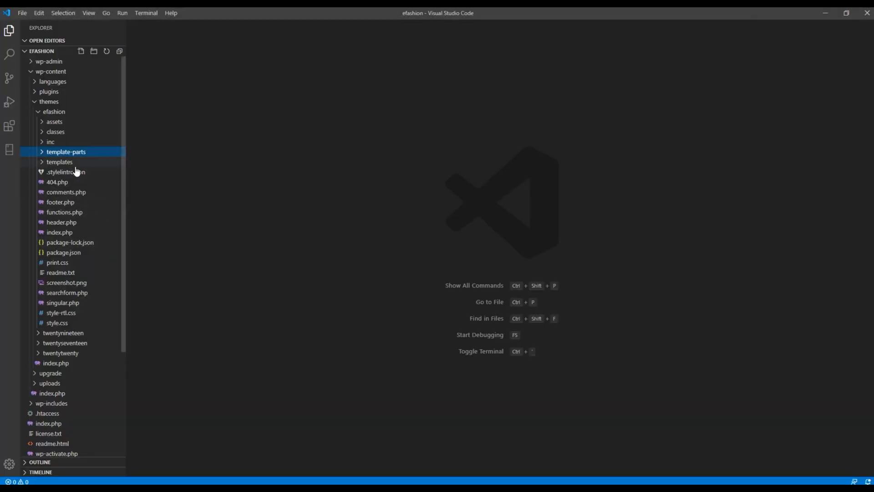
pyautogui.moveTo(66, 152)
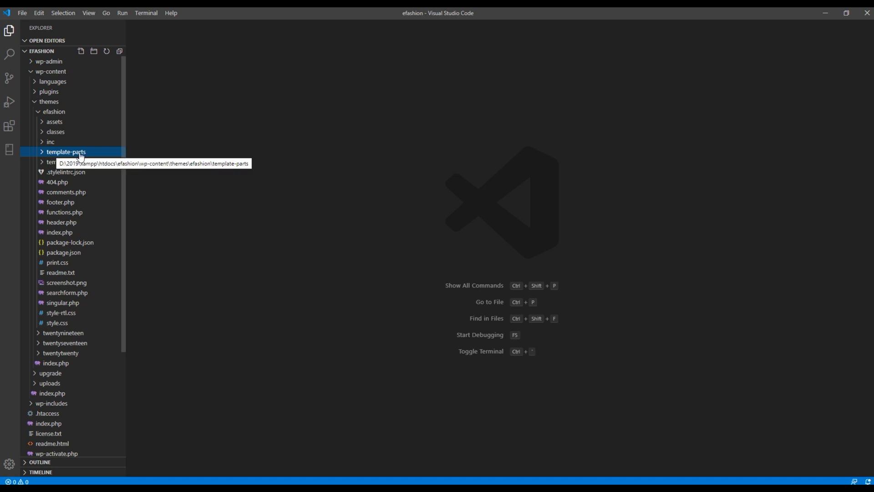
# Open template-parts/content.php and expand div.container above the article tag
pyautogui.click(65, 151)
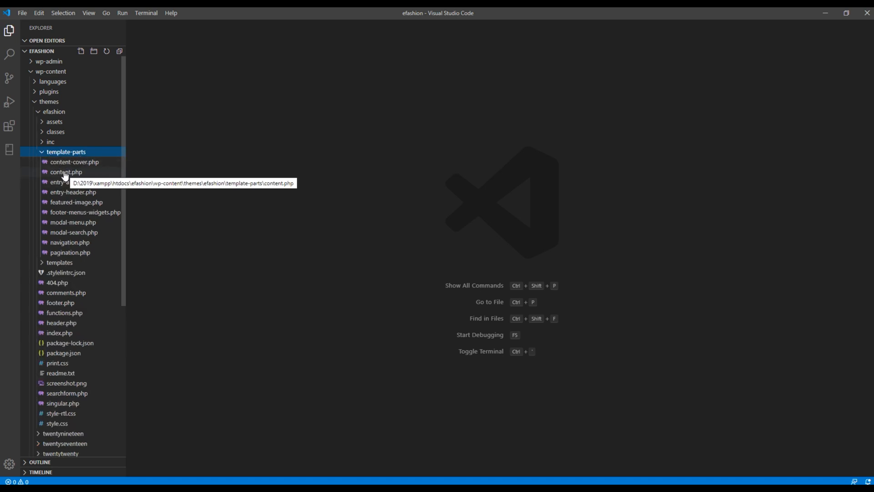
pyautogui.click(66, 172)
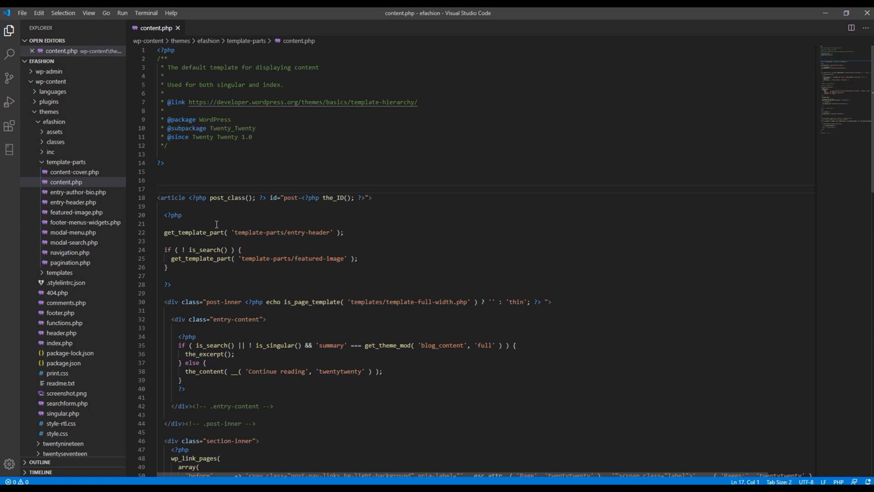
pyautogui.write('div.container')
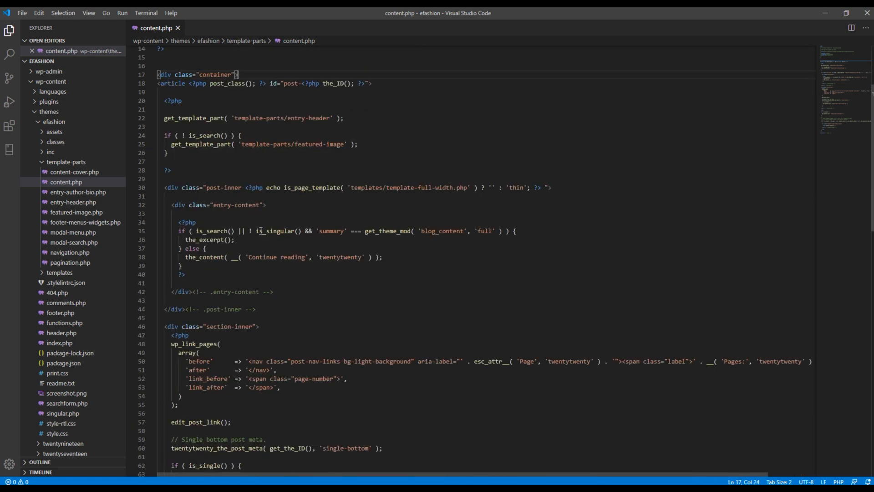
pyautogui.scroll(-3)
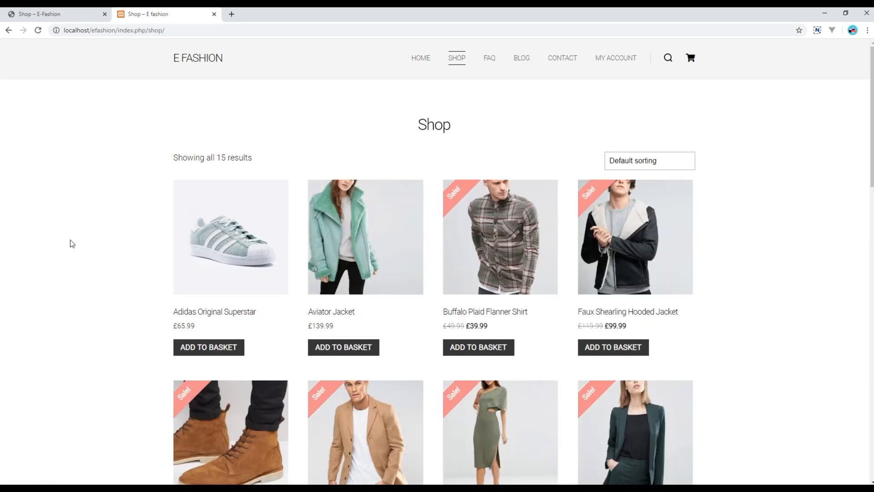
pyautogui.scroll(-3)
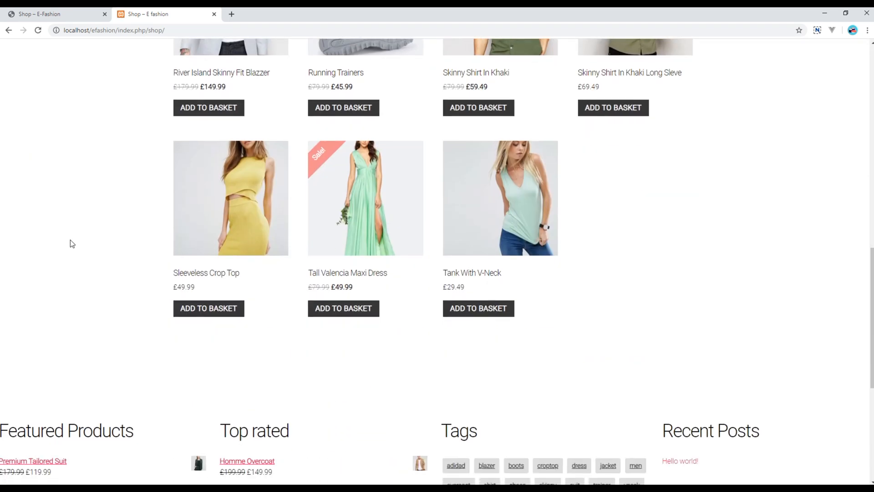
pyautogui.scroll(-3)
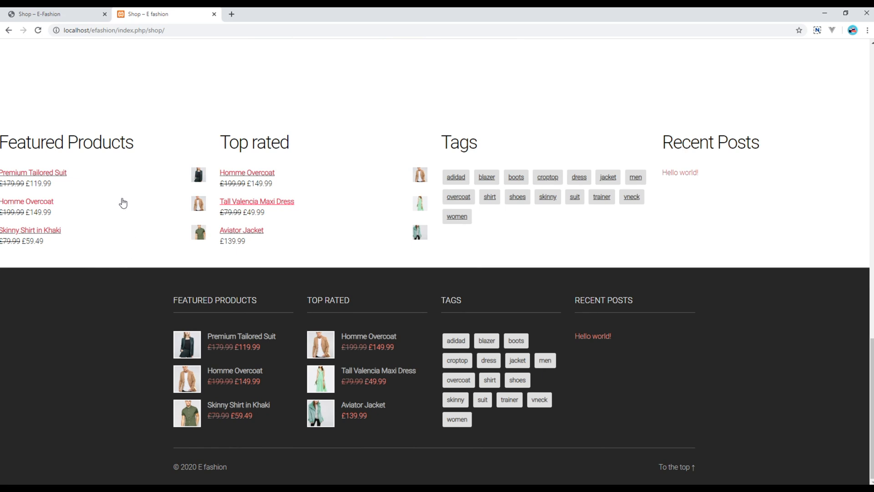
pyautogui.moveTo(127, 372)
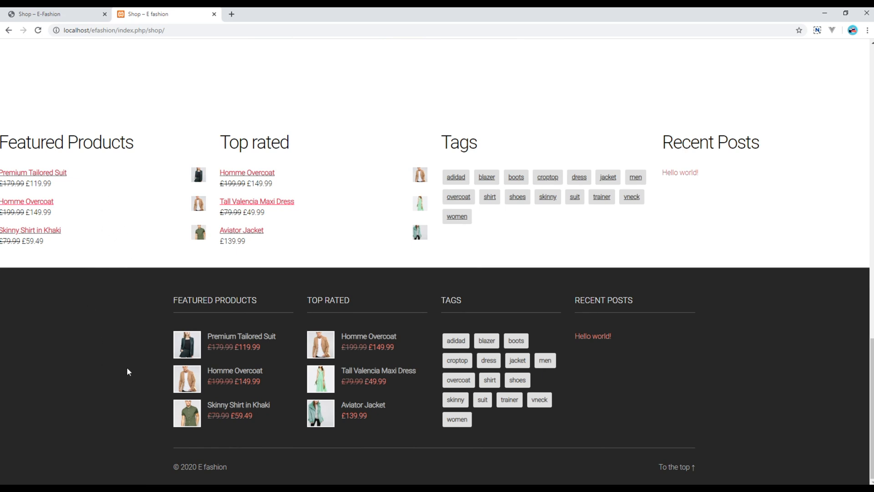
pyautogui.moveTo(142, 166)
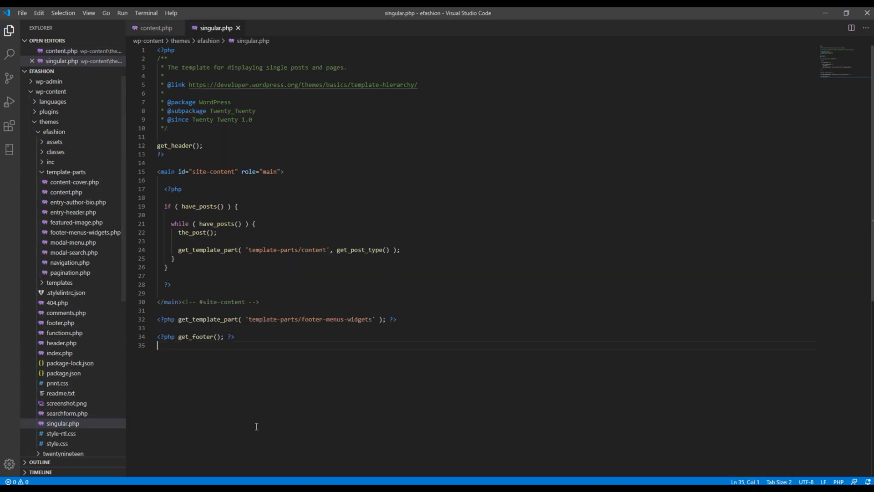
# Delete the get_template_part footer-menus-widgets line from singular.php
pyautogui.moveTo(240, 319); pyautogui.dragTo(397, 319)
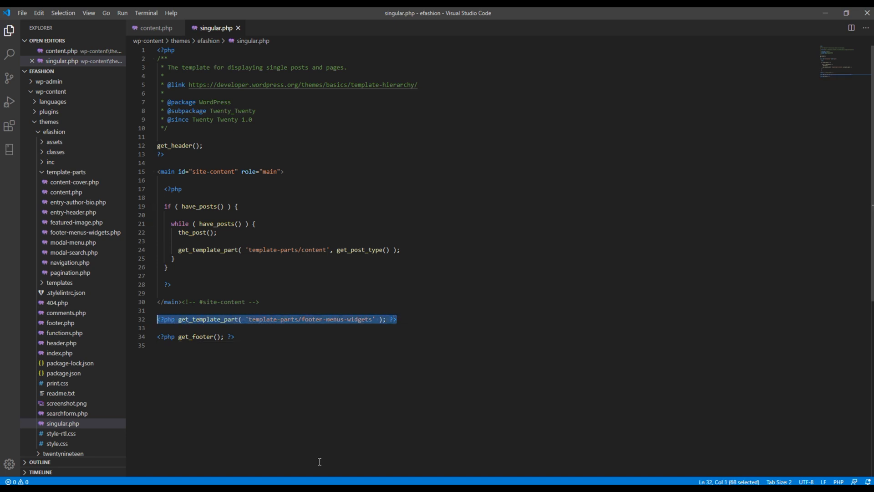
pyautogui.press('Delete')
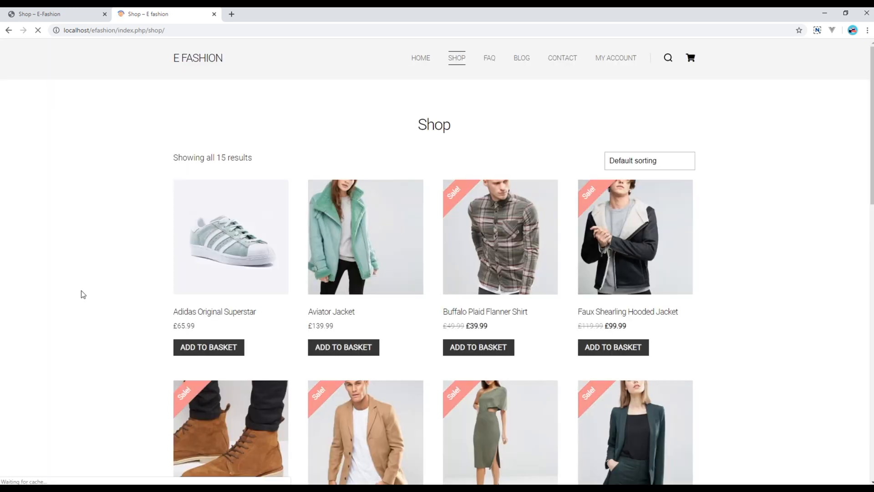
# Scroll the reloaded Shop page to the footer and back to the top
pyautogui.scroll(-3)
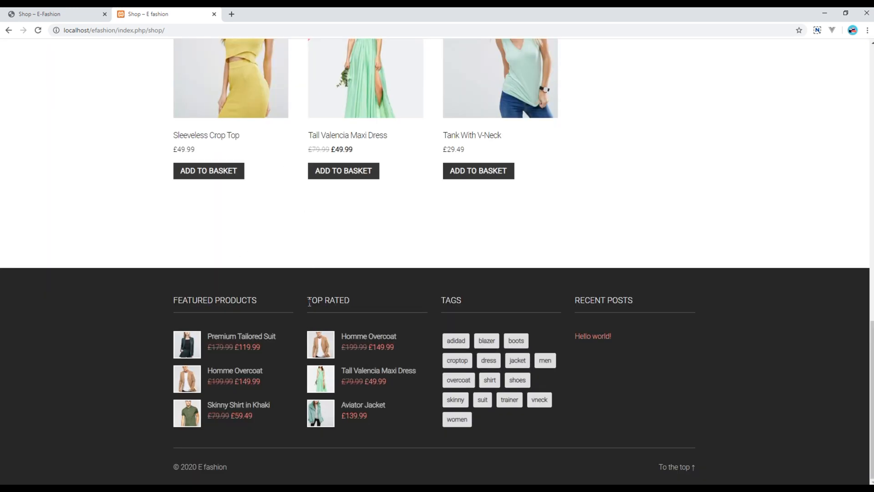
pyautogui.scroll(3)
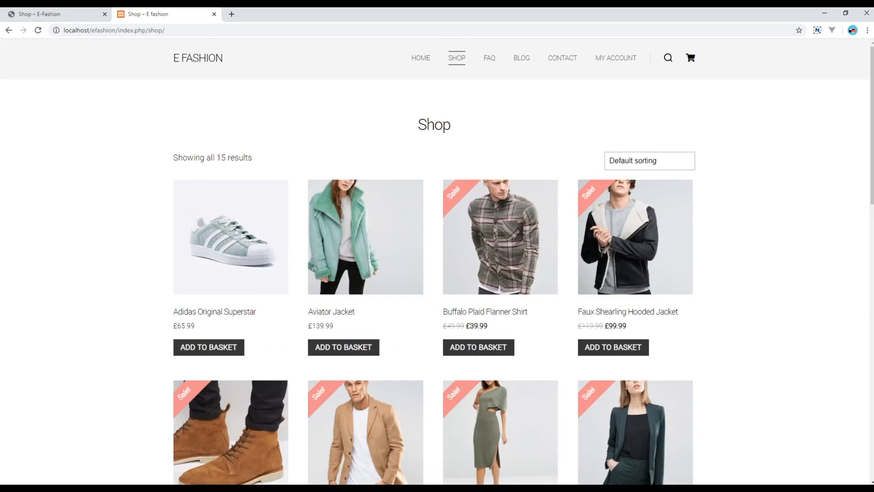
pyautogui.moveTo(131, 220)
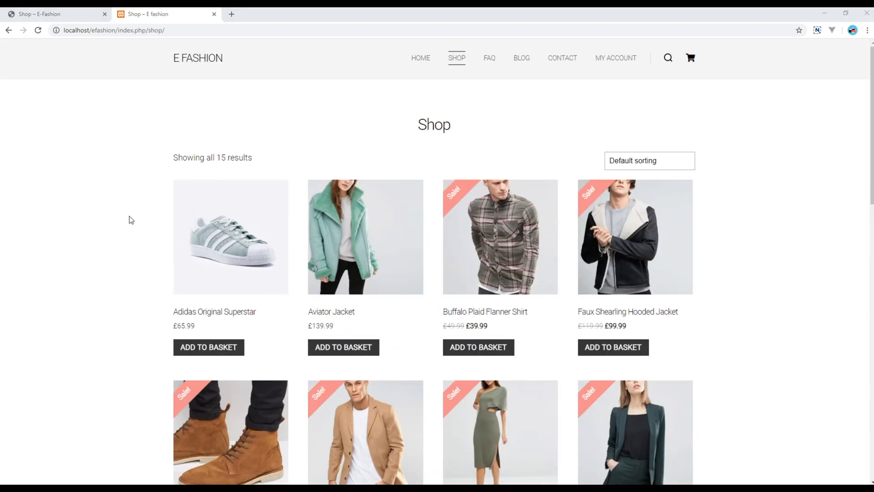
pyautogui.moveTo(424, 124)
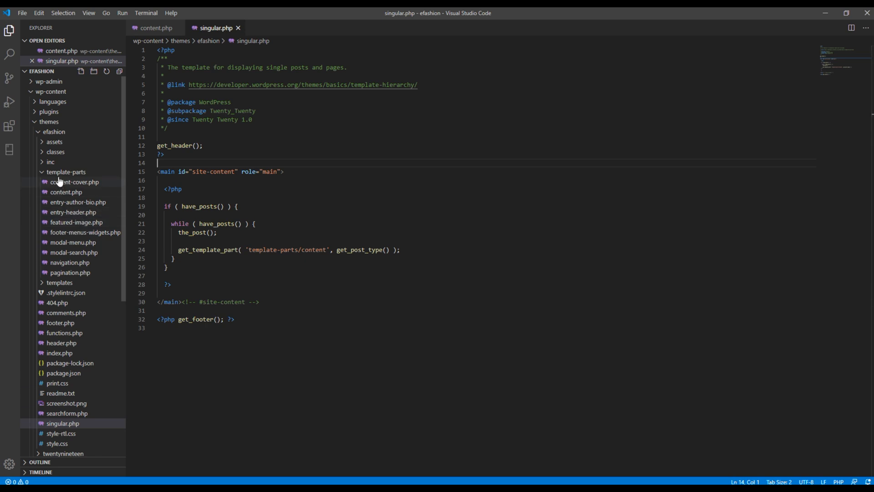
pyautogui.moveTo(77, 214)
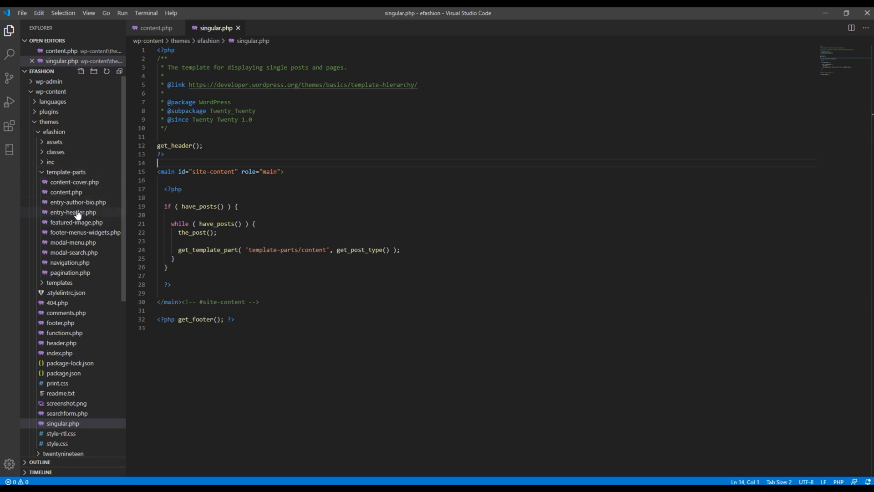
# Open the theme's entry-header.php template from the Explorer
pyautogui.click(72, 212)
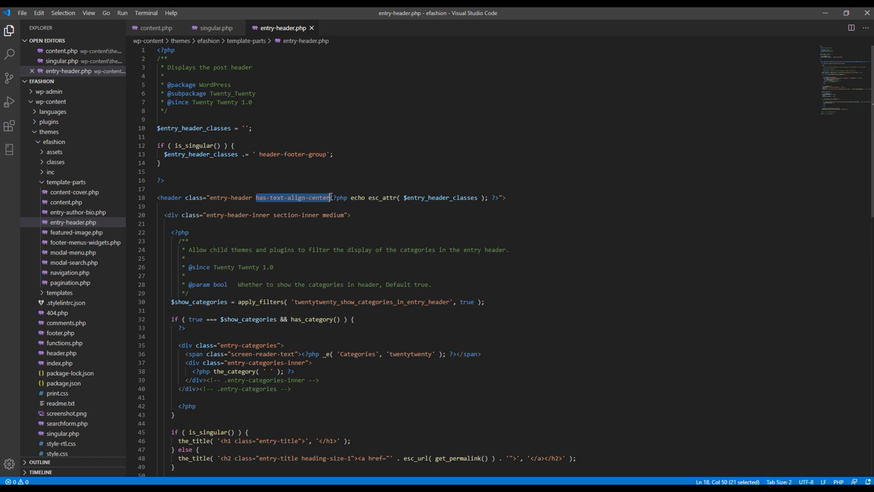
pyautogui.moveTo(475, 239)
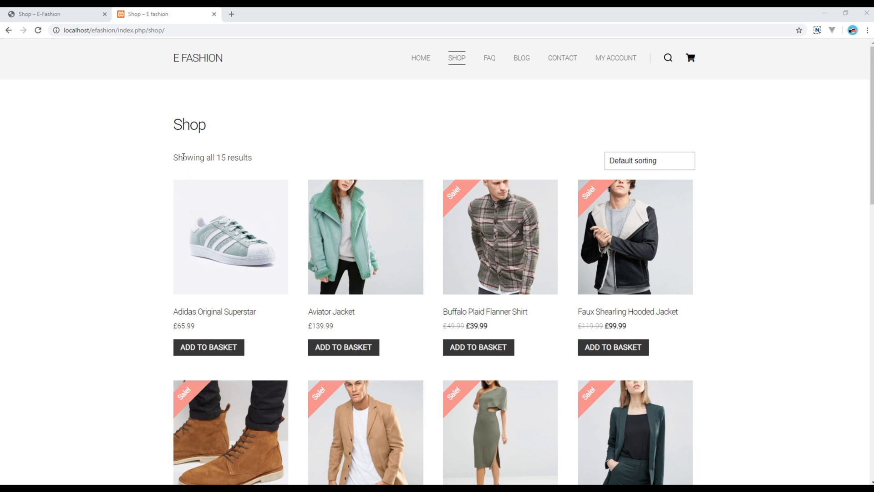
# Drag across the shop page, then open the product sorting options
pyautogui.moveTo(178, 157); pyautogui.dragTo(252, 157)
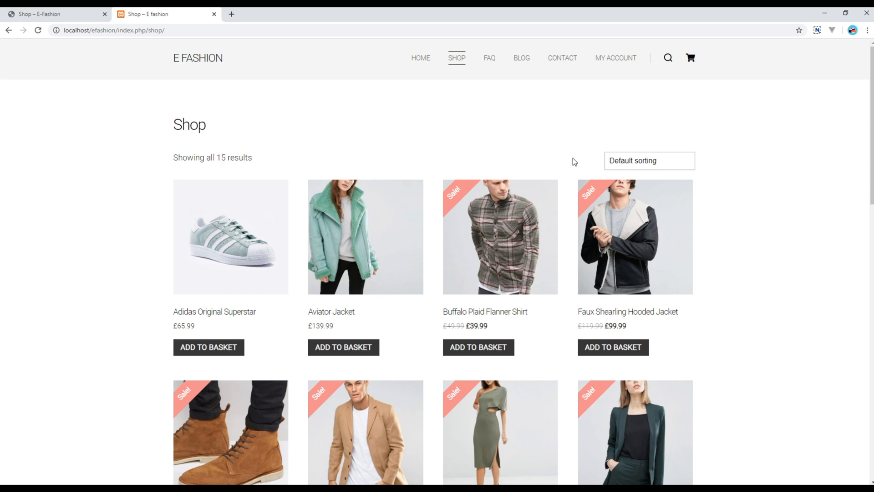
pyautogui.click(649, 160)
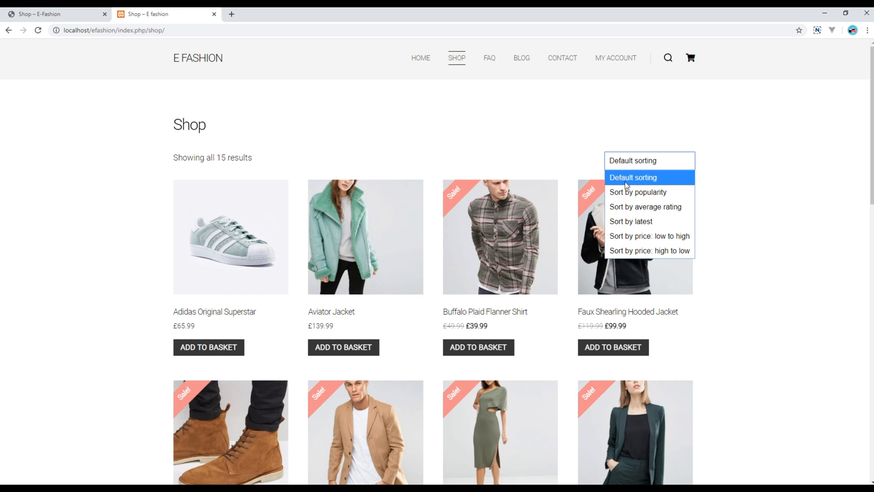
pyautogui.moveTo(637, 192)
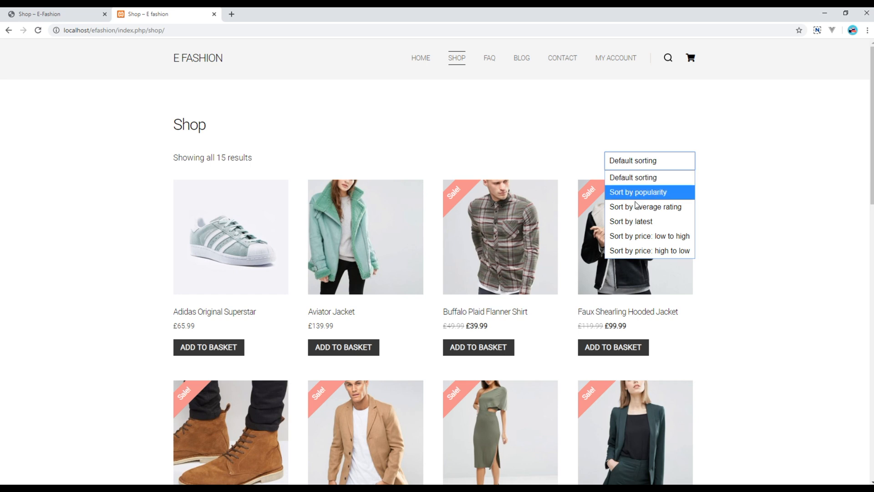
pyautogui.moveTo(648, 236)
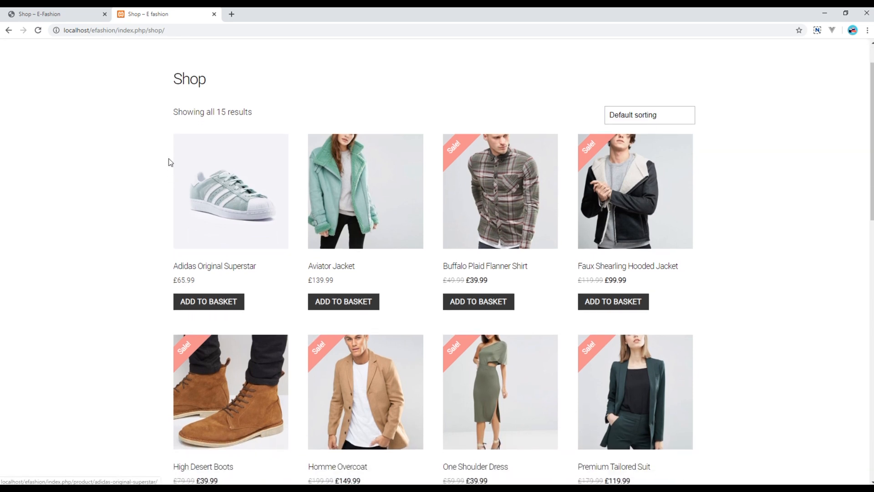
pyautogui.moveTo(243, 204)
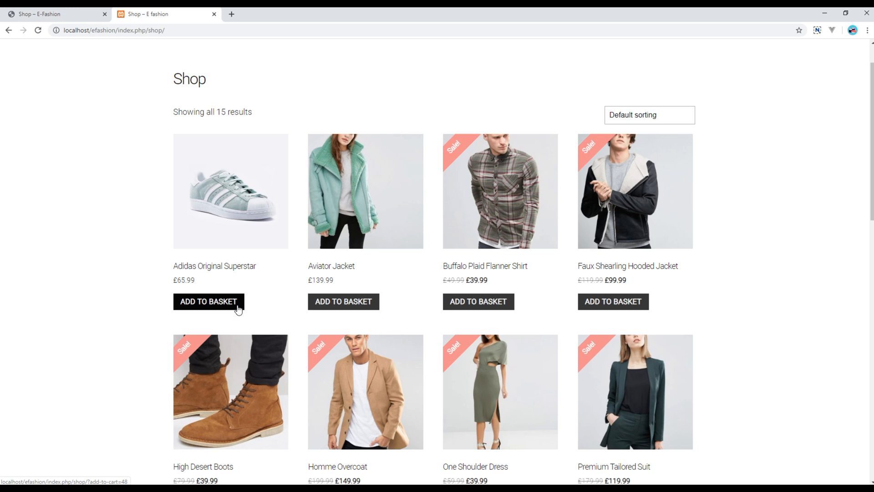
pyautogui.moveTo(530, 237)
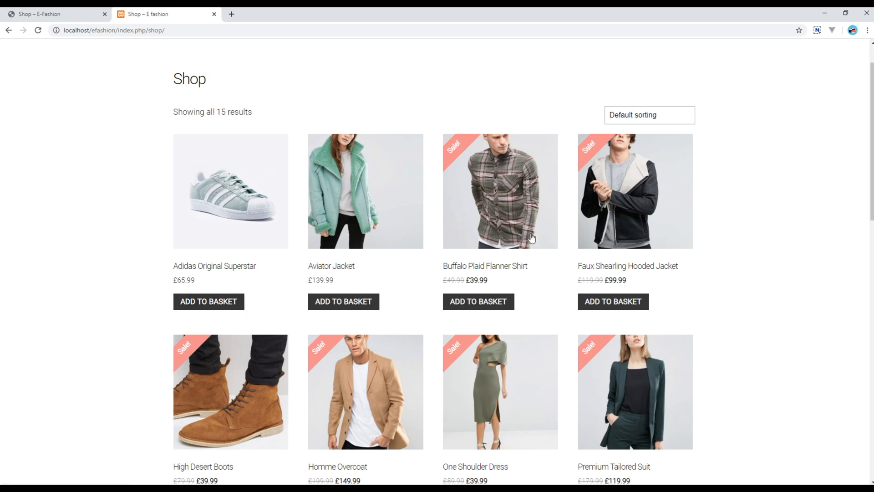
pyautogui.moveTo(613, 301)
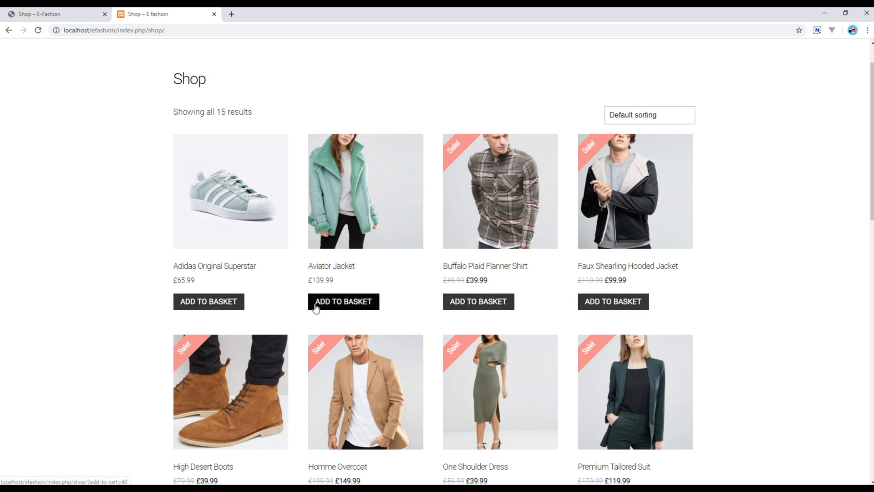
pyautogui.moveTo(70, 250)
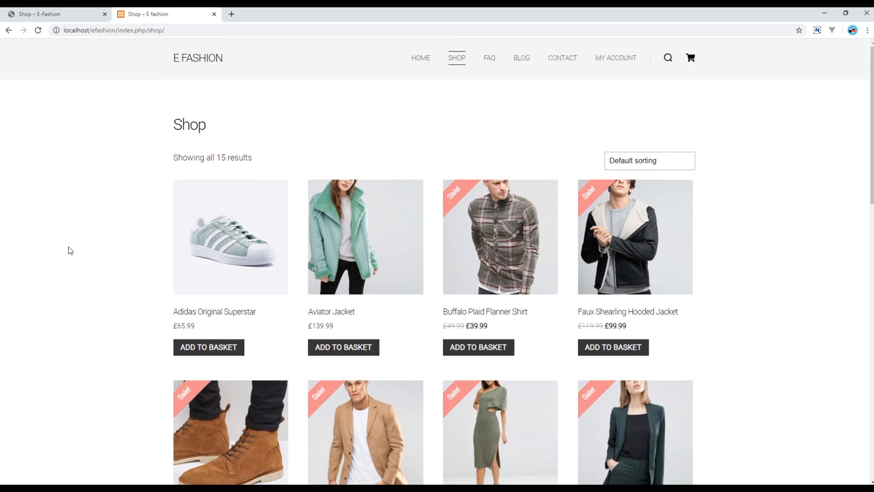
pyautogui.moveTo(223, 240)
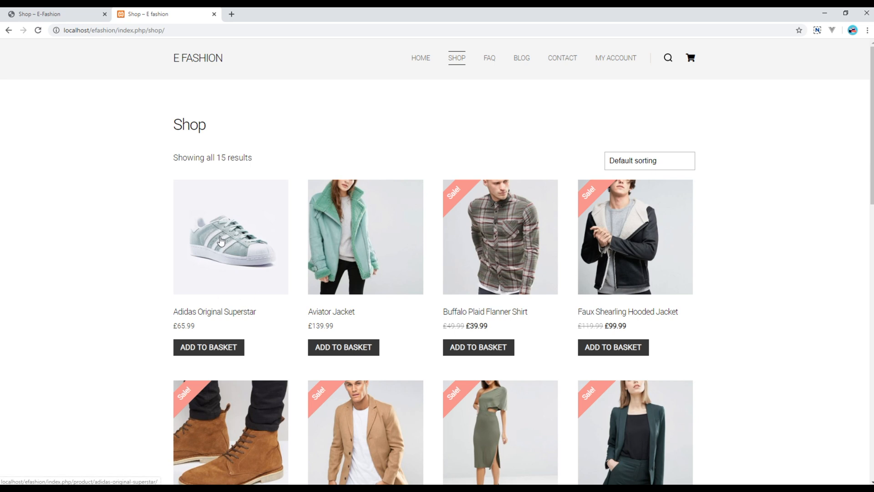
# Open the Adidas Original Superstar product page and scroll down through its details
pyautogui.click(231, 236)
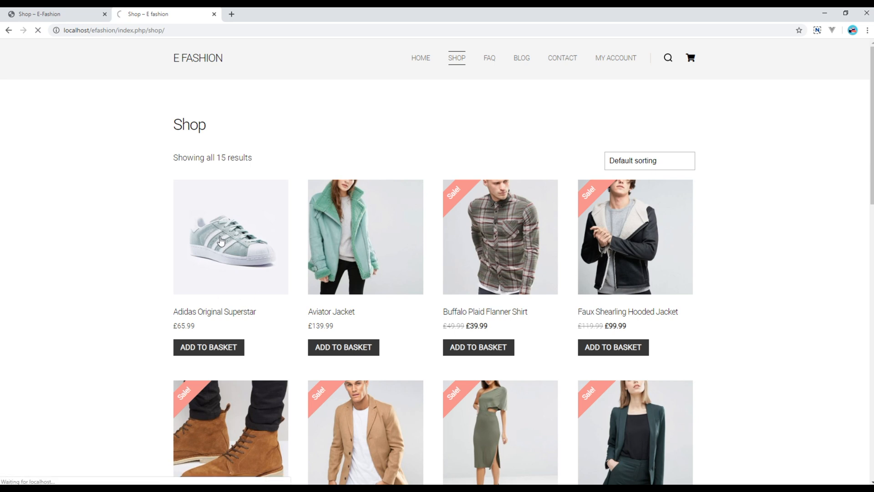
pyautogui.click(231, 236)
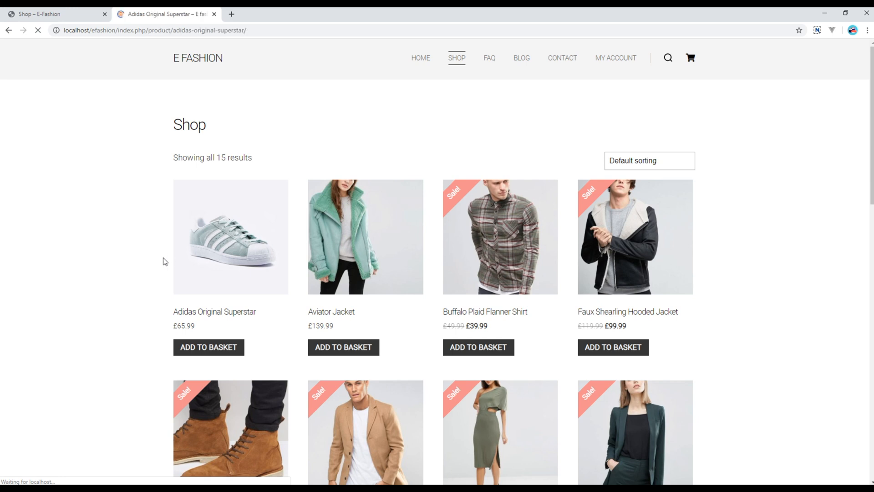
pyautogui.click(230, 236)
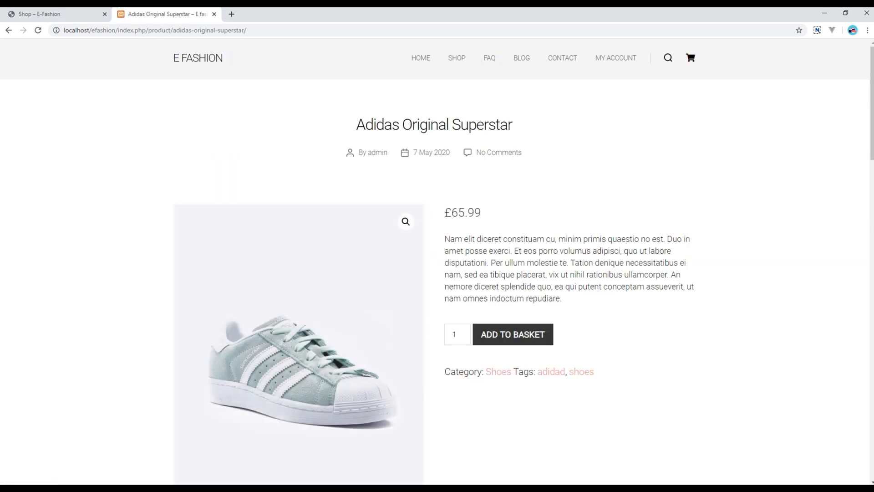
pyautogui.moveTo(137, 238)
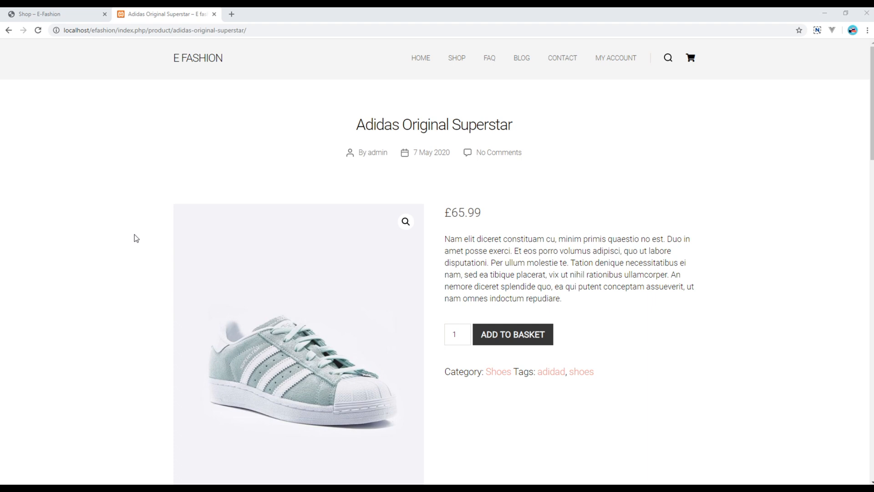
pyautogui.moveTo(370, 150)
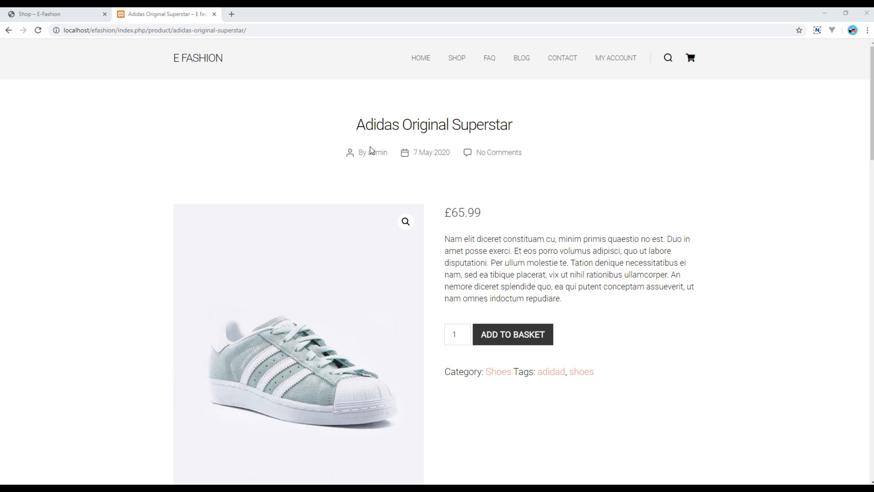
pyautogui.moveTo(428, 142)
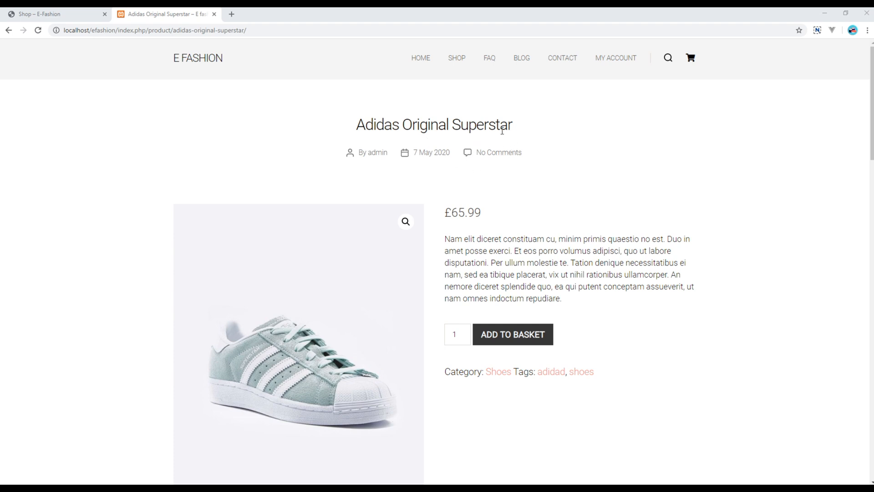
pyautogui.moveTo(523, 156)
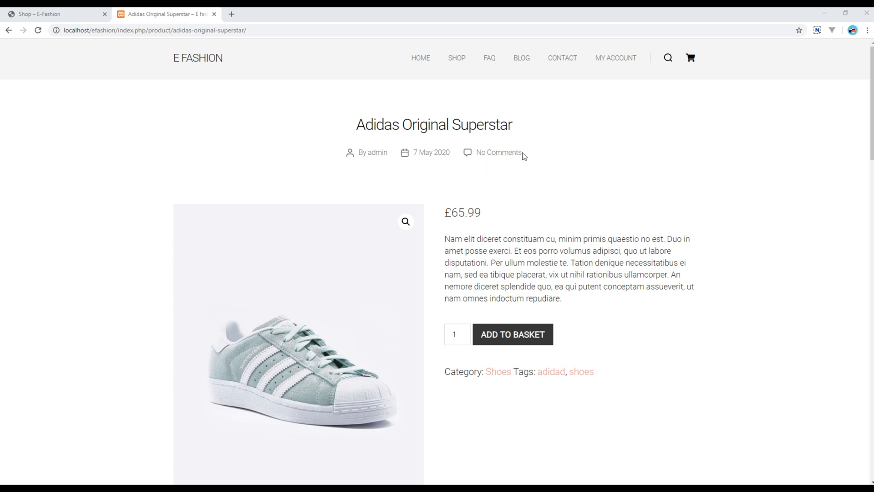
pyautogui.scroll(-3)
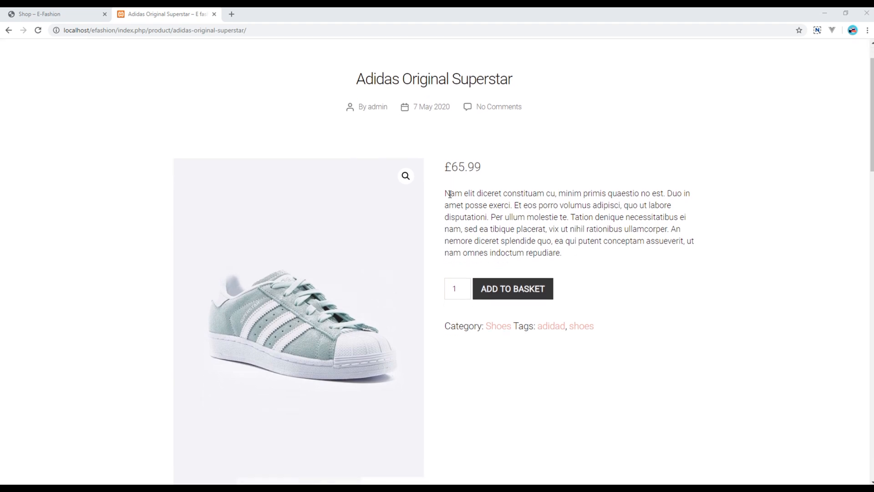
pyautogui.scroll(-3)
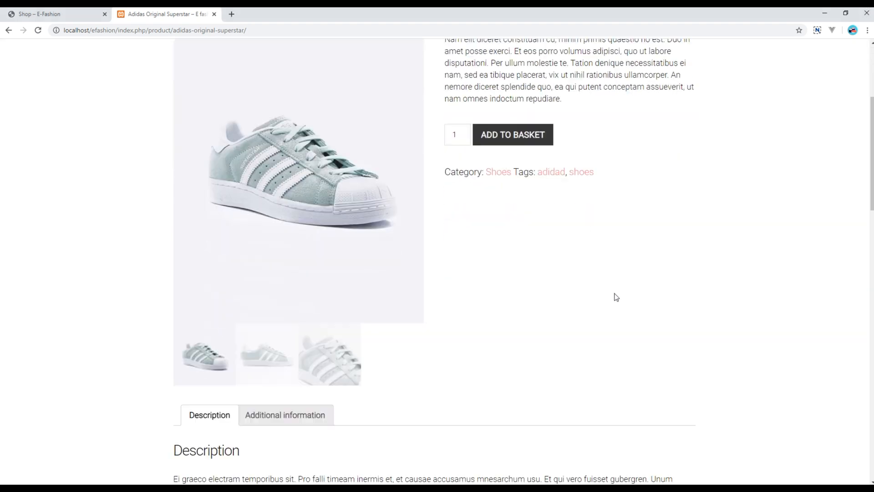
pyautogui.scroll(-3)
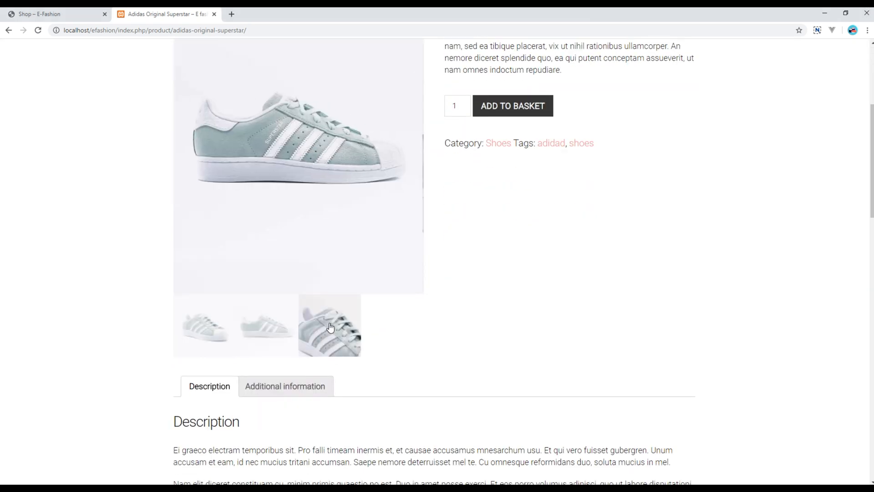
pyautogui.scroll(-3)
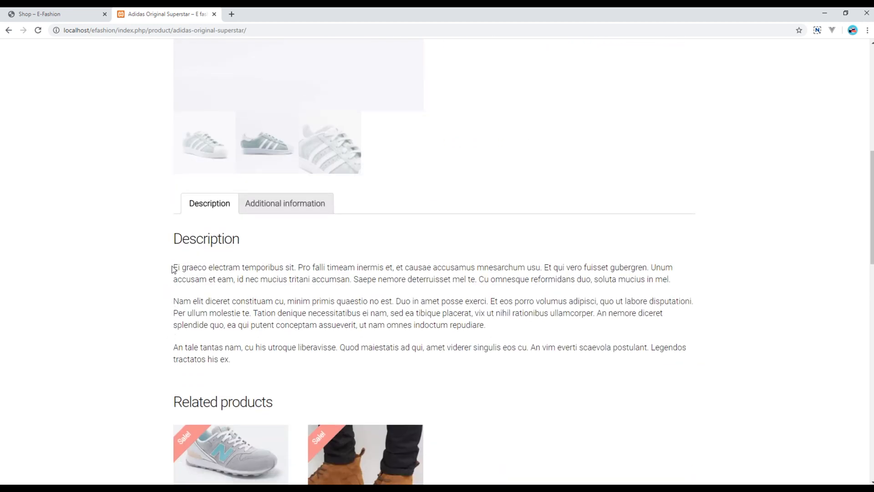
# Select the description text, view Additional information, and scroll back to the top
pyautogui.moveTo(173, 267); pyautogui.dragTo(250, 360)
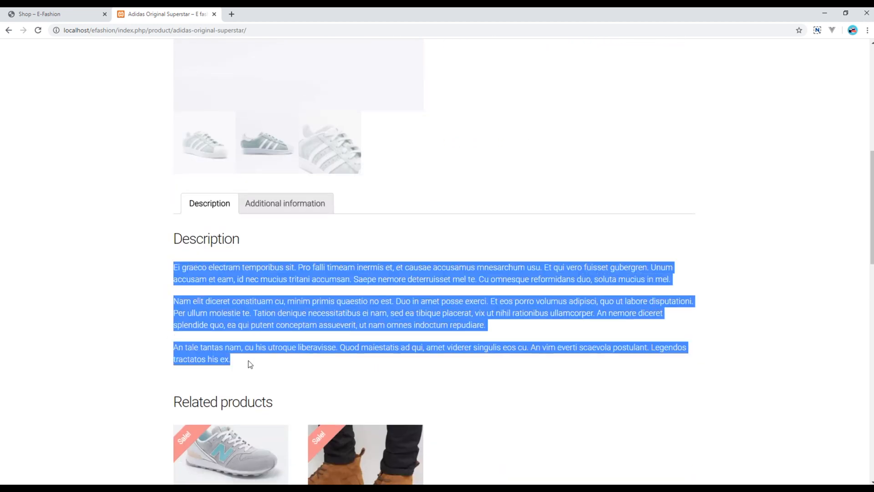
pyautogui.click(285, 203)
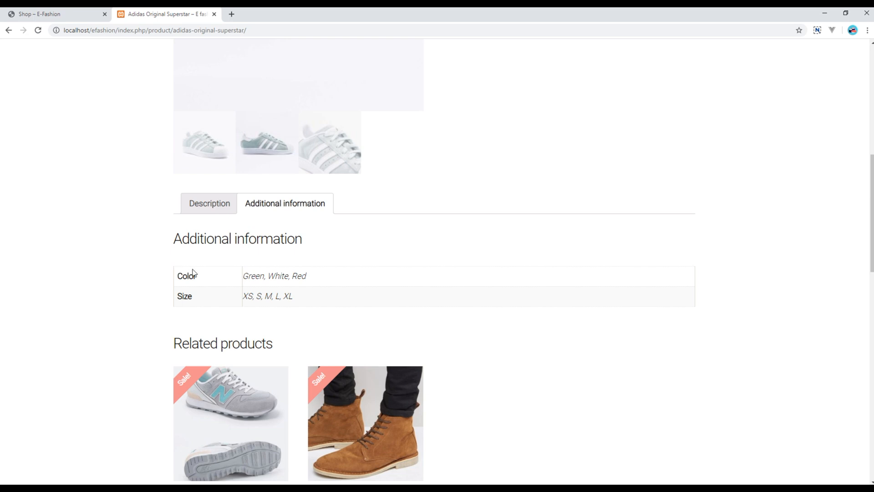
pyautogui.moveTo(349, 317)
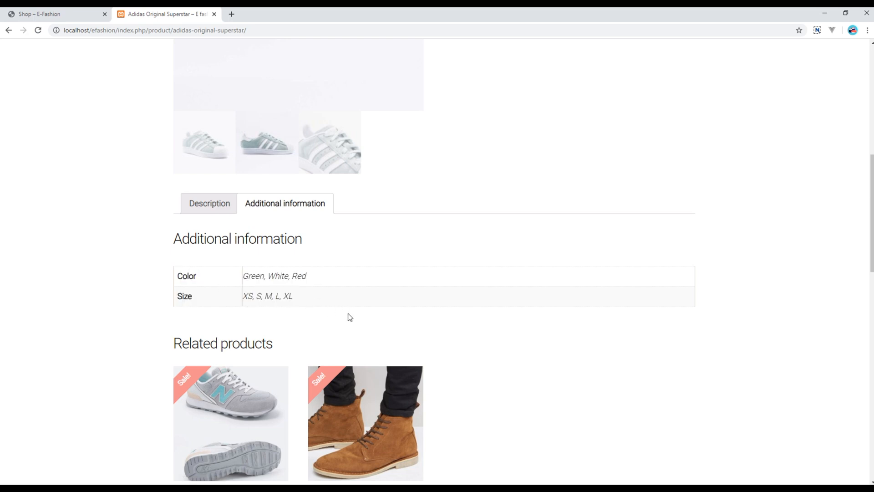
pyautogui.scroll(-3)
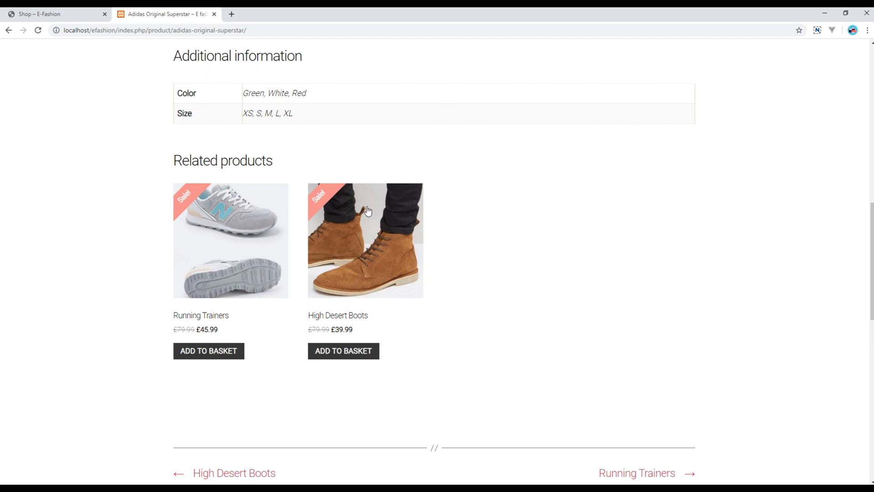
pyautogui.scroll(-3)
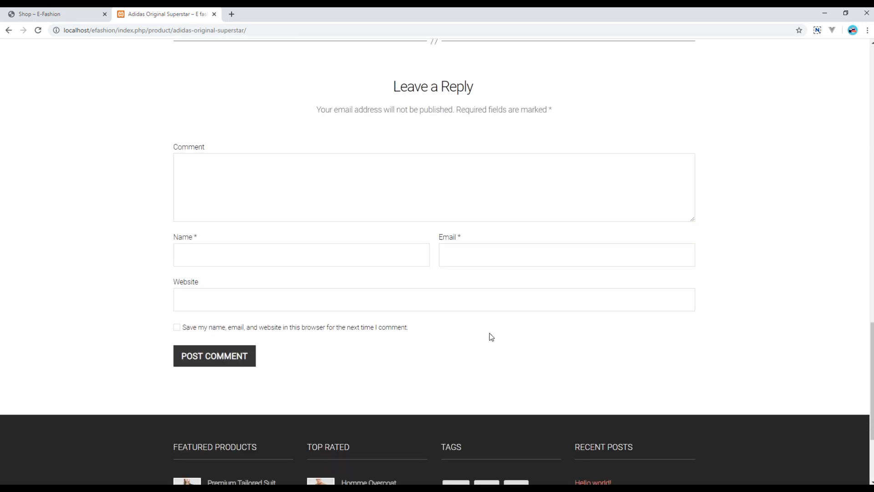
pyautogui.moveTo(112, 253)
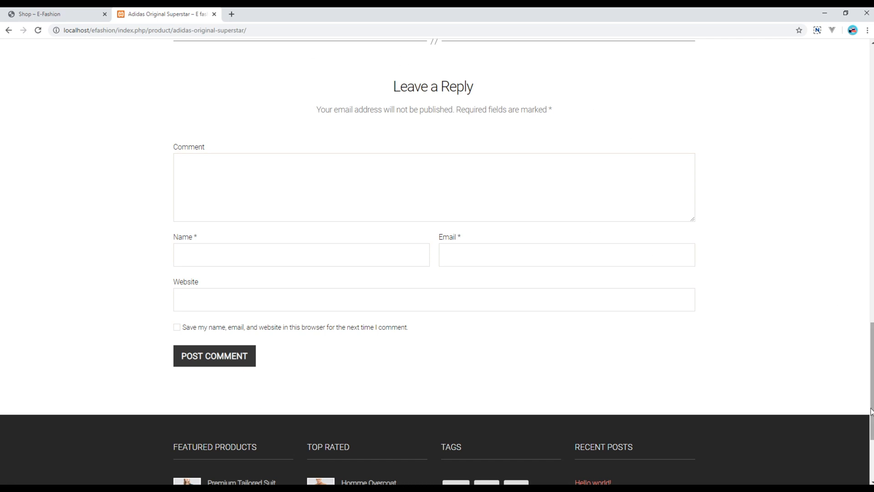
pyautogui.scroll(3)
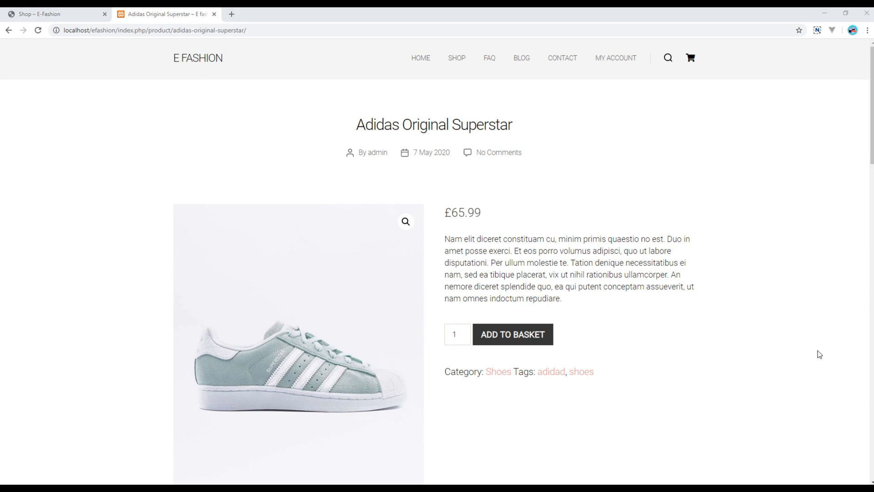
pyautogui.moveTo(93, 290)
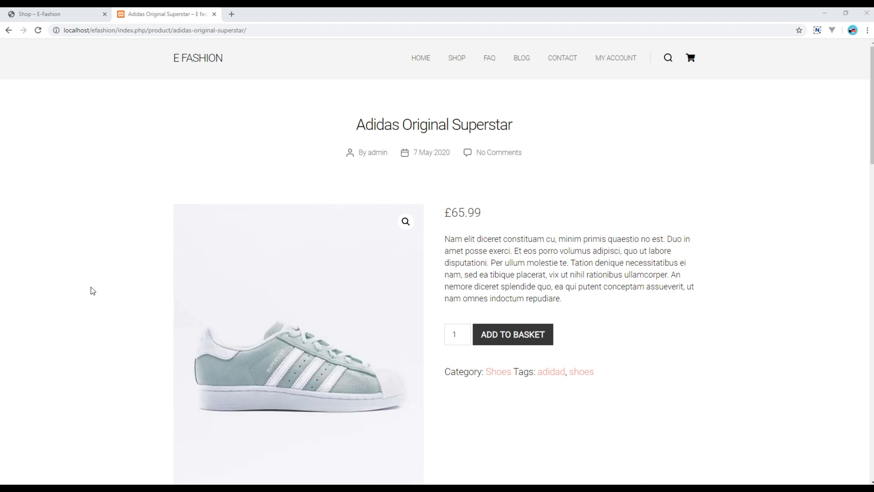
pyautogui.moveTo(512, 334)
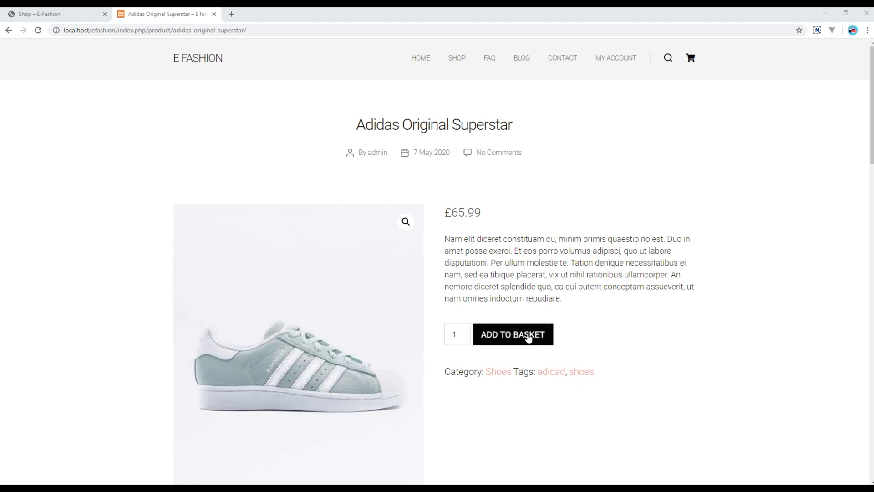
# Press ADD TO BASKET on the Adidas Original Superstar product page
pyautogui.click(512, 334)
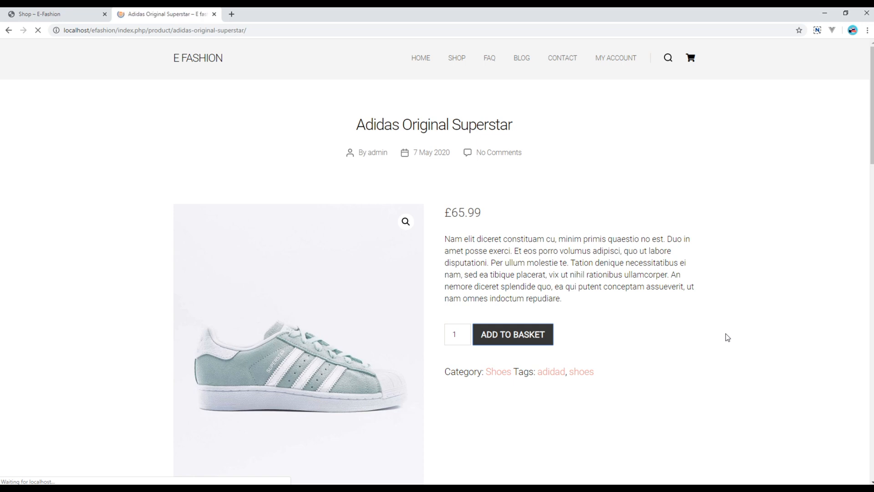
pyautogui.click(512, 334)
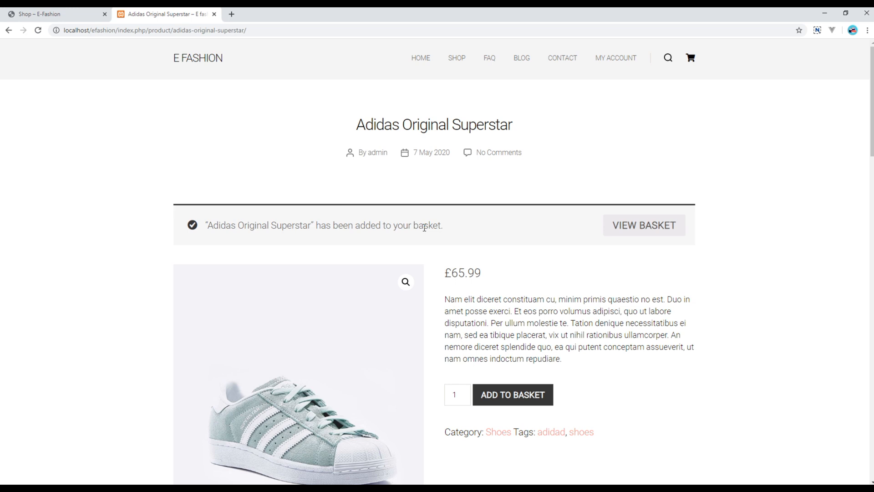
pyautogui.moveTo(650, 233)
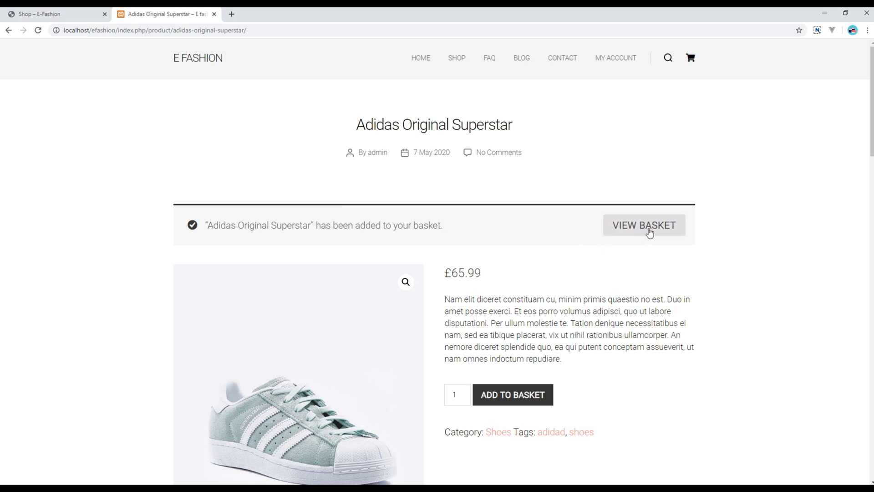
pyautogui.moveTo(691, 58)
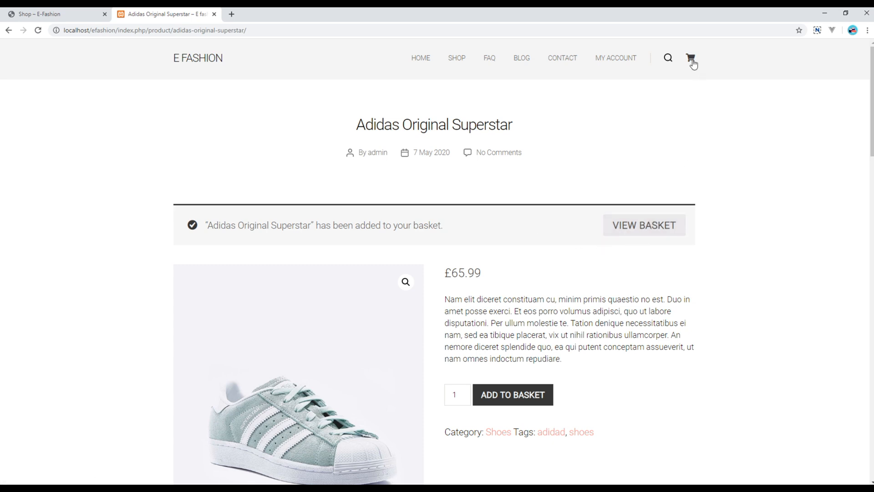
pyautogui.moveTo(691, 58)
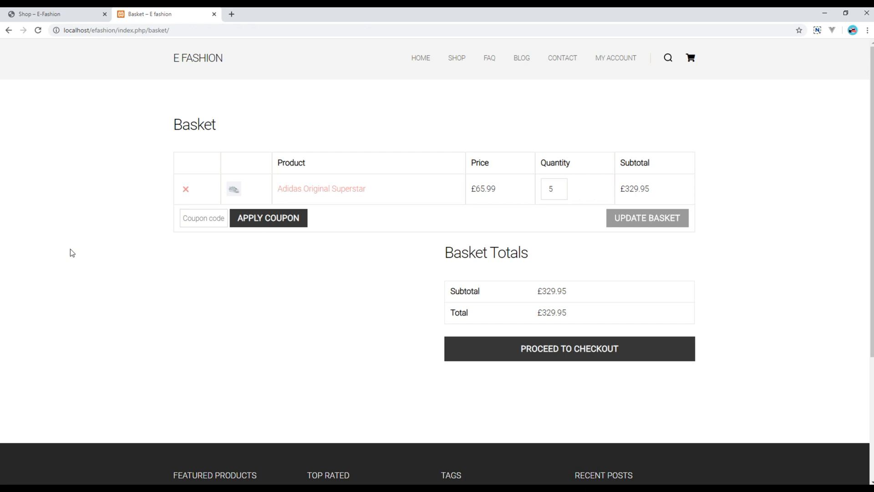
pyautogui.moveTo(110, 254)
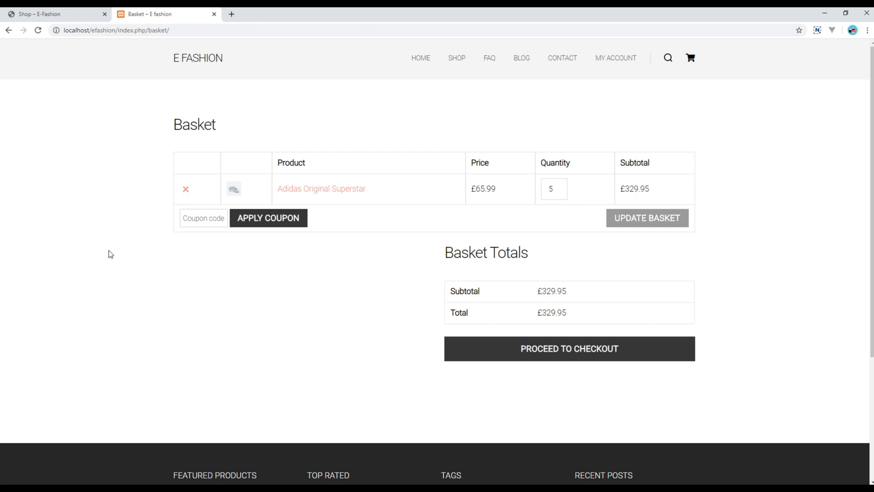
pyautogui.moveTo(234, 204)
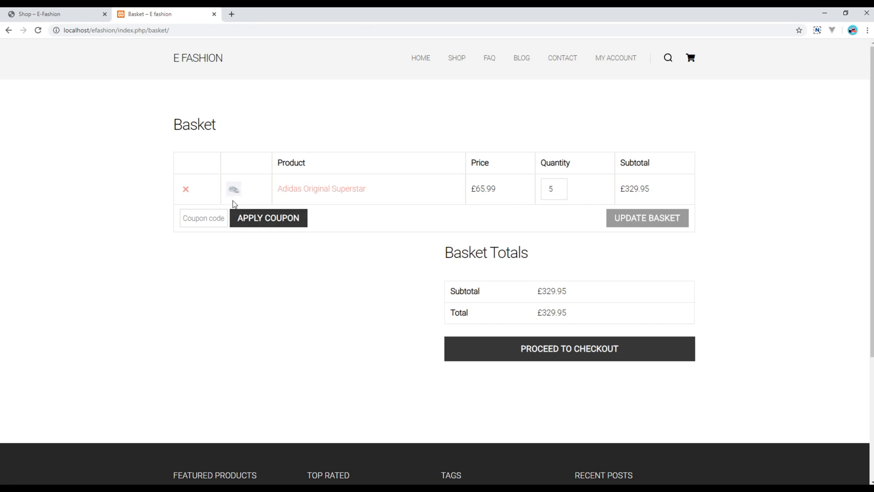
pyautogui.moveTo(336, 186)
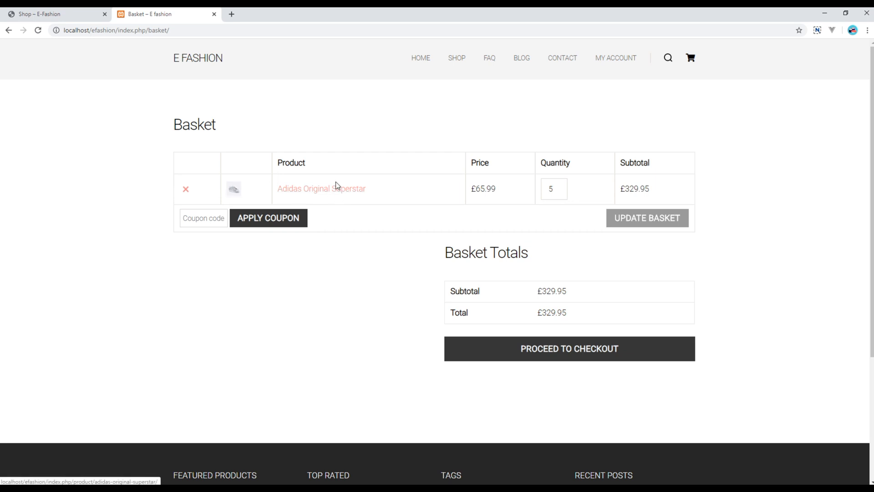
pyautogui.moveTo(472, 209)
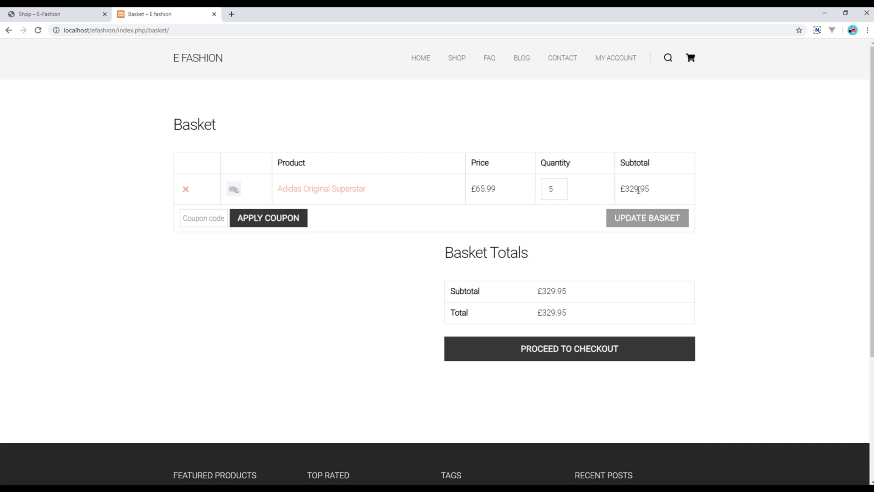
# Select the £329.95 subtotal and focus the Adidas Original Superstar quantity field
pyautogui.doubleClick(636, 189)
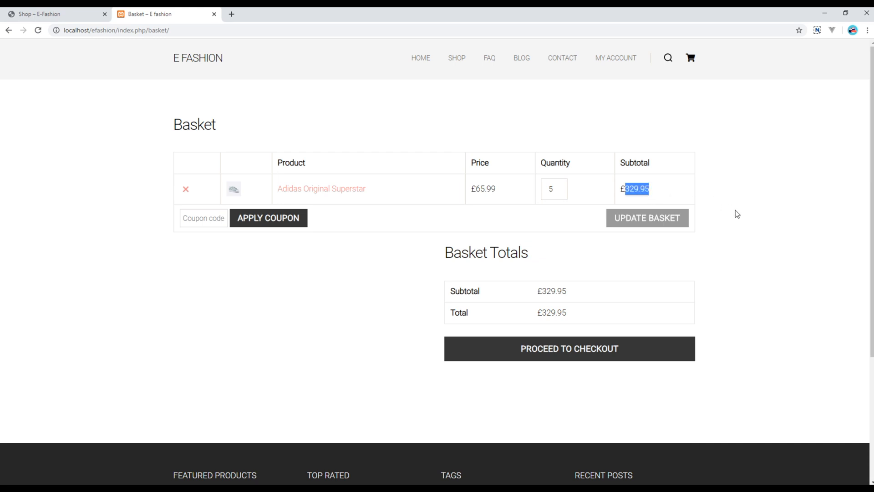
pyautogui.click(552, 188)
pyautogui.write('3')
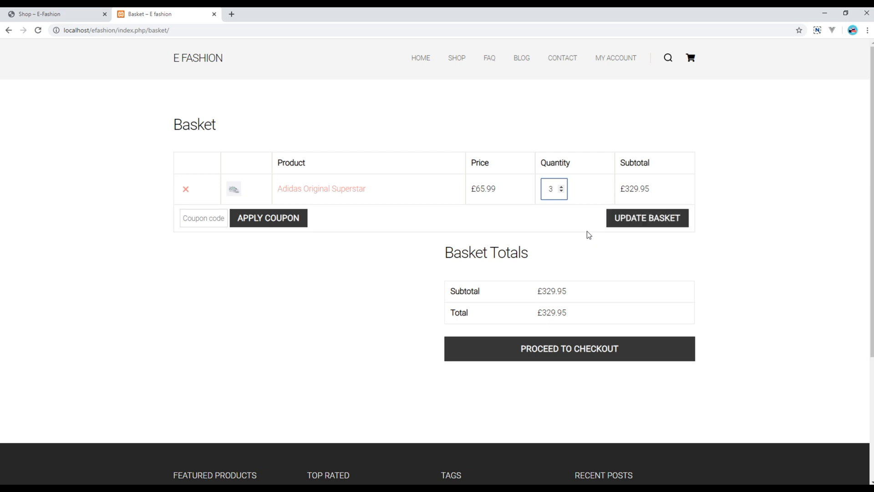
# Apply UPDATE BASKET so the total becomes £197.97, then deselect the total text
pyautogui.click(646, 218)
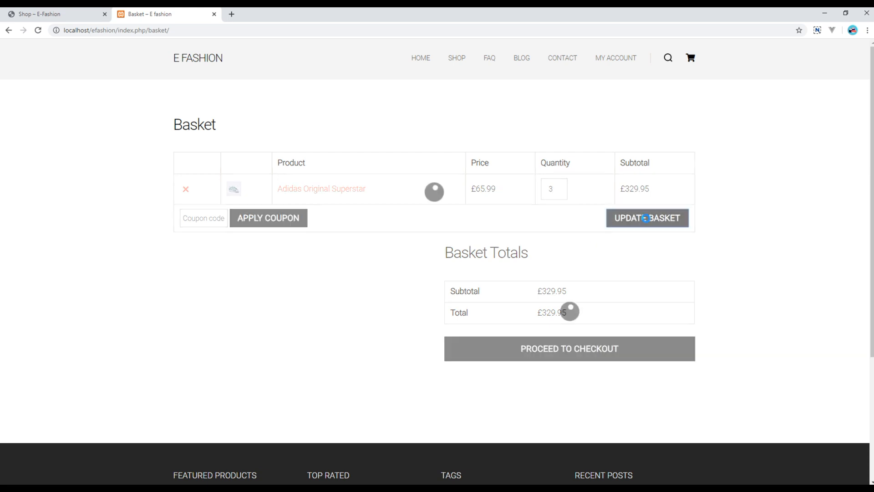
pyautogui.click(647, 218)
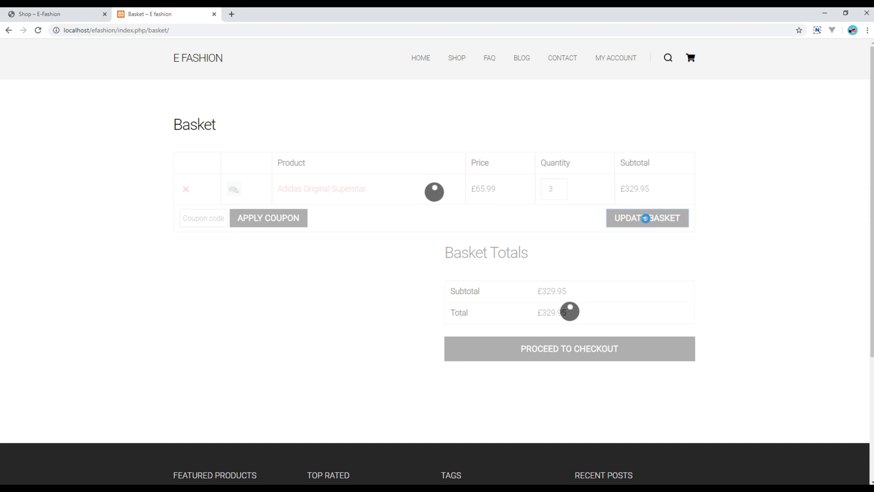
pyautogui.click(646, 218)
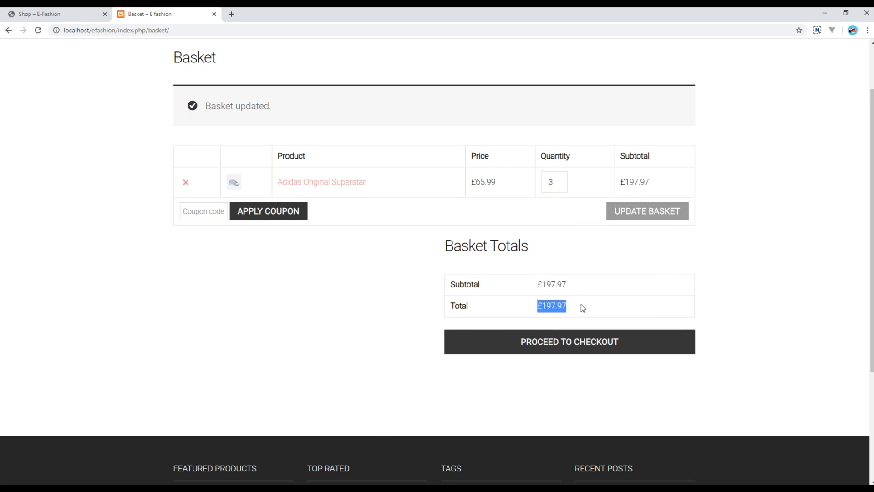
pyautogui.click(321, 301)
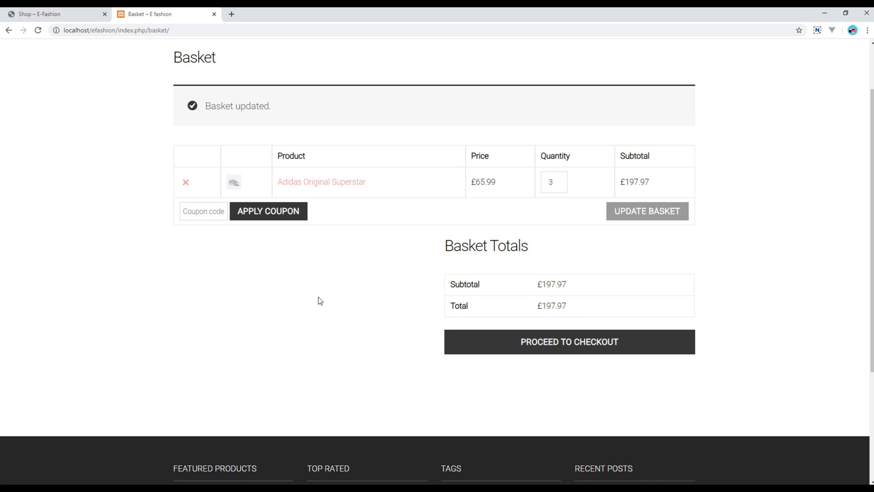
pyautogui.moveTo(257, 263)
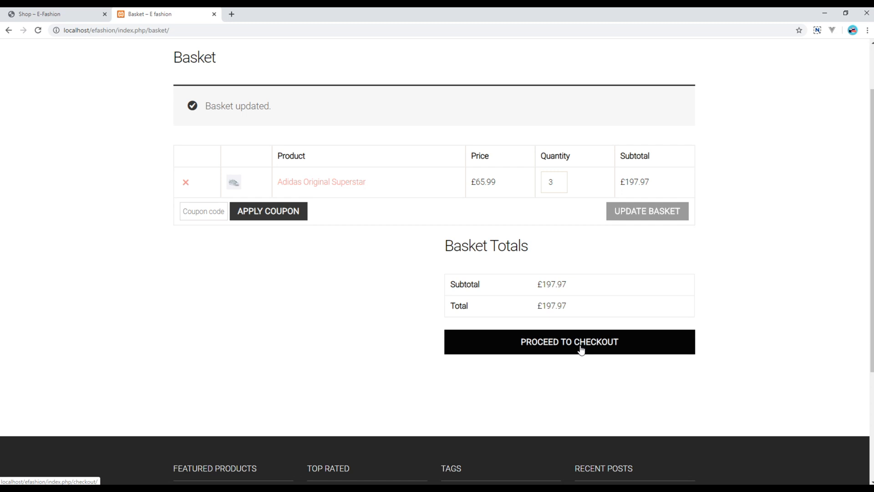
# Proceed to checkout and view the order: three Adidas Original Superstar pairs, £197.97 total
pyautogui.click(569, 342)
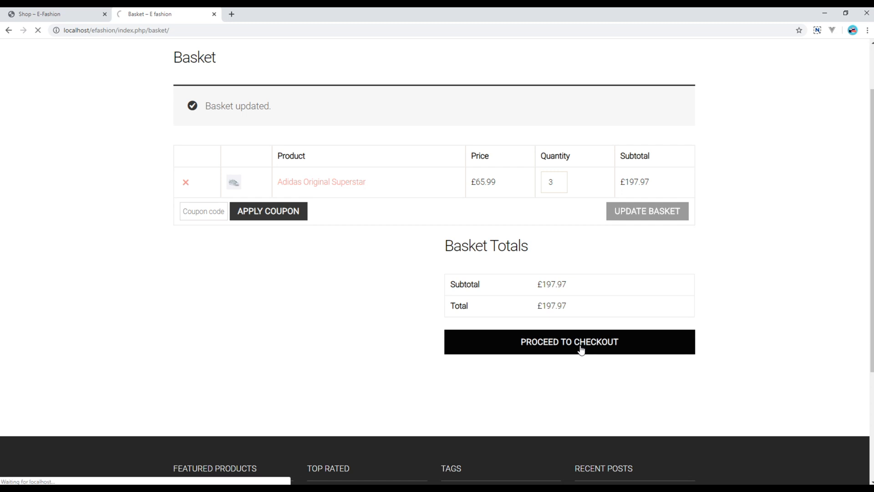
pyautogui.click(569, 342)
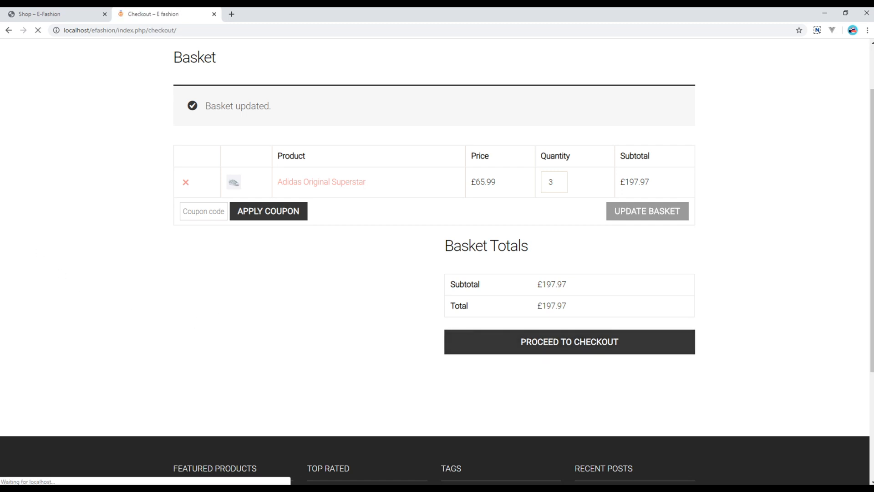
pyautogui.click(569, 342)
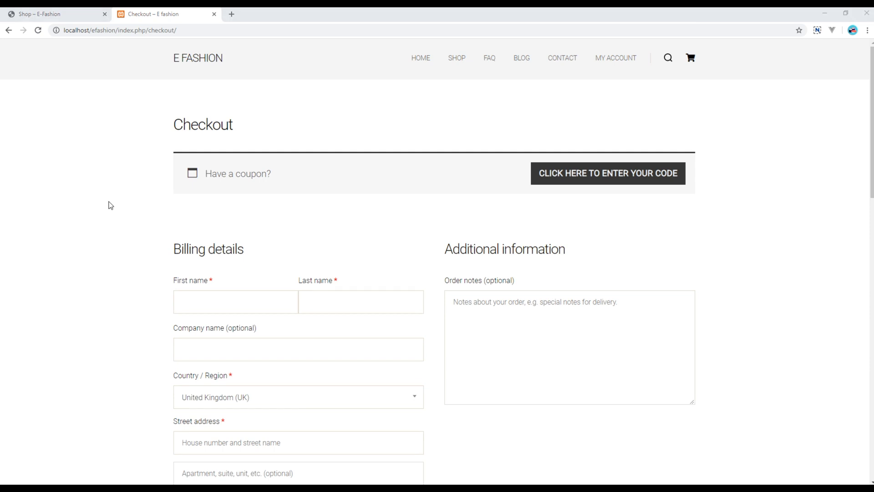
pyautogui.moveTo(110, 245)
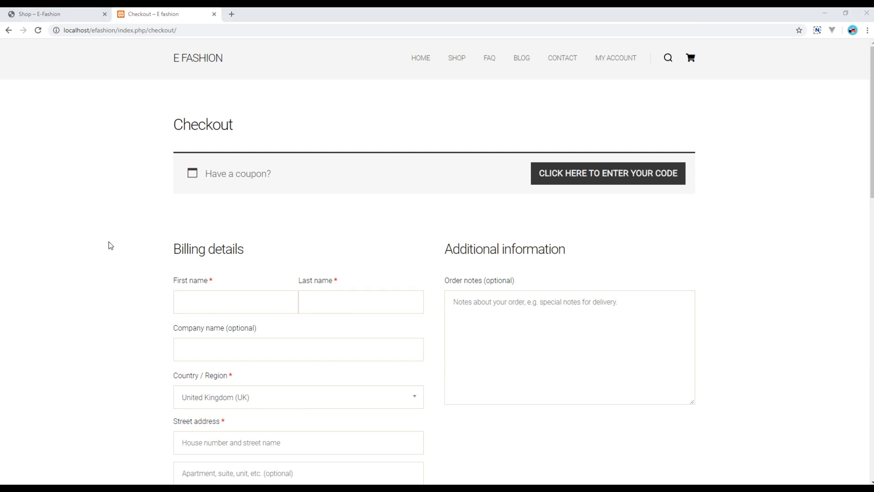
pyautogui.scroll(-3)
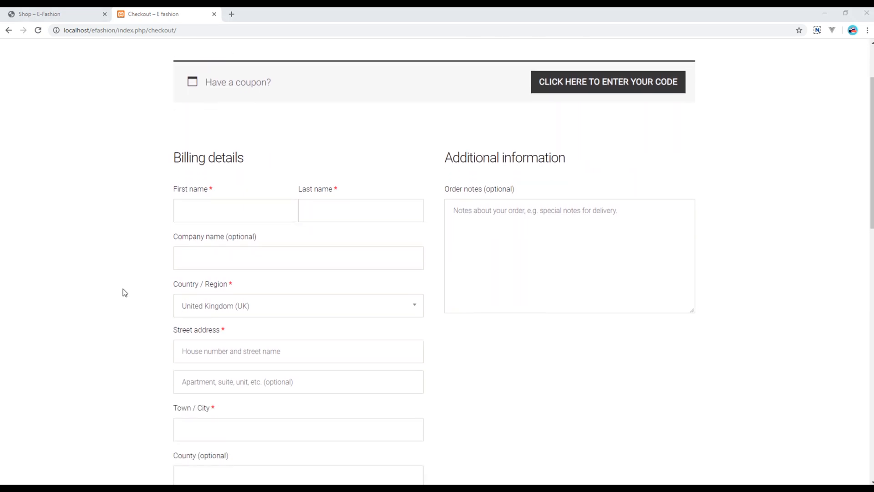
pyautogui.scroll(-3)
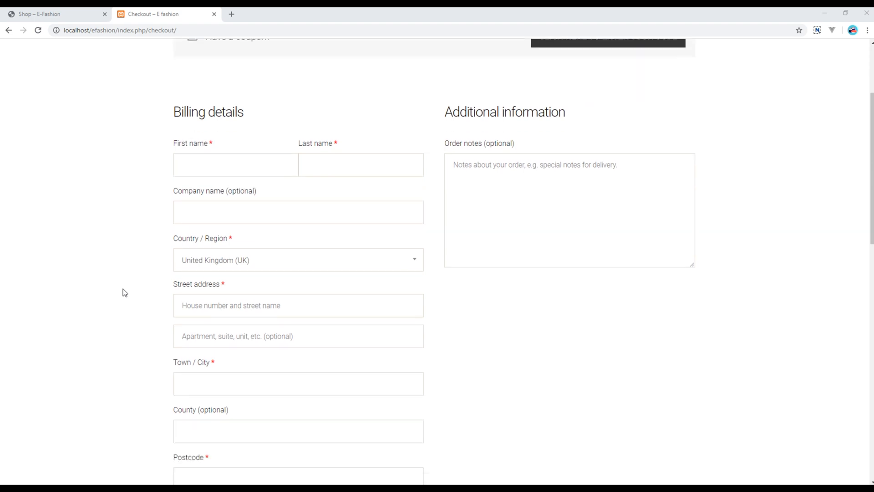
pyautogui.scroll(-3)
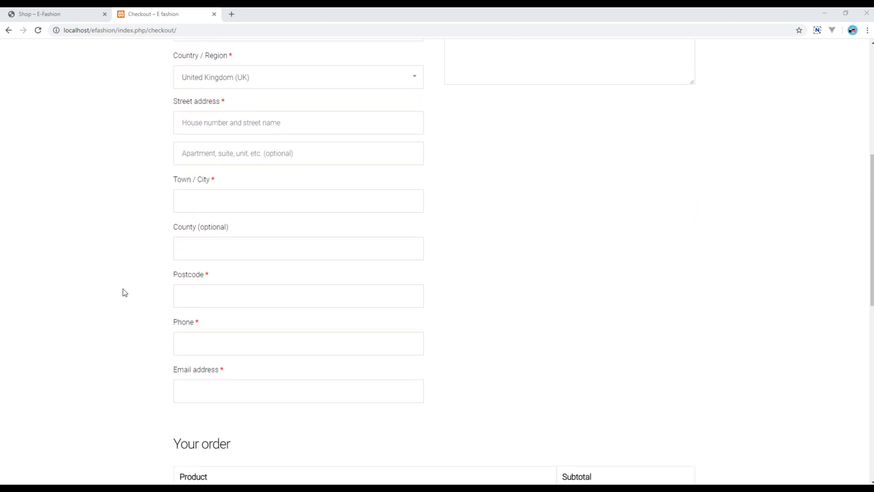
pyautogui.scroll(-3)
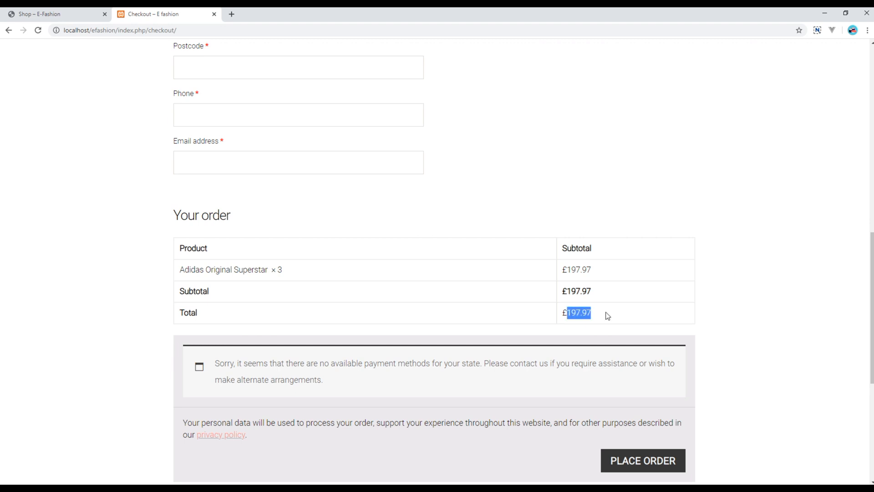
pyautogui.scroll(-3)
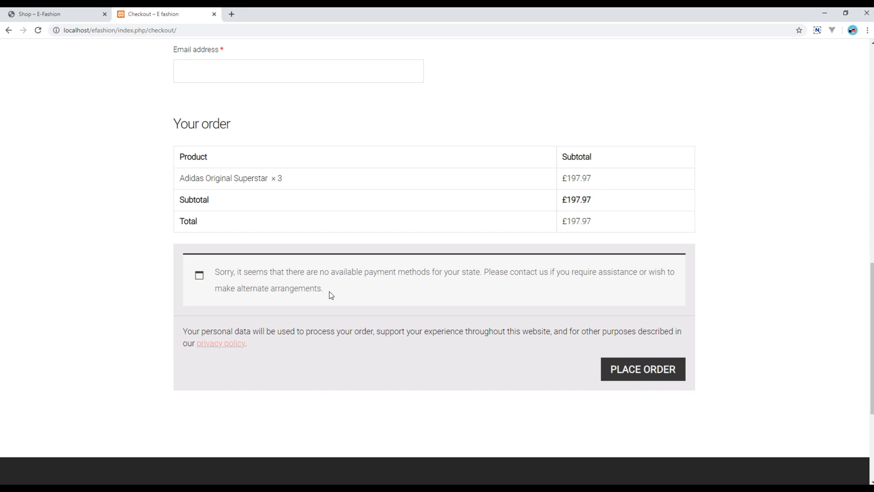
pyautogui.scroll(-3)
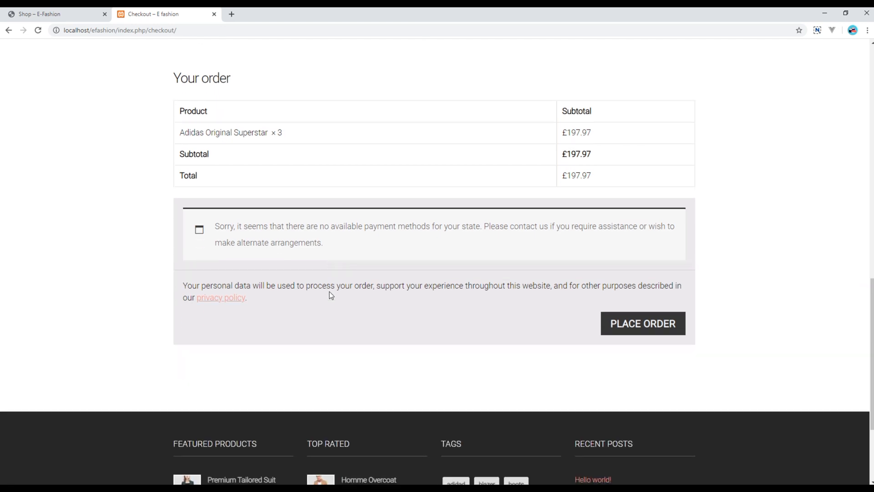
pyautogui.moveTo(227, 266)
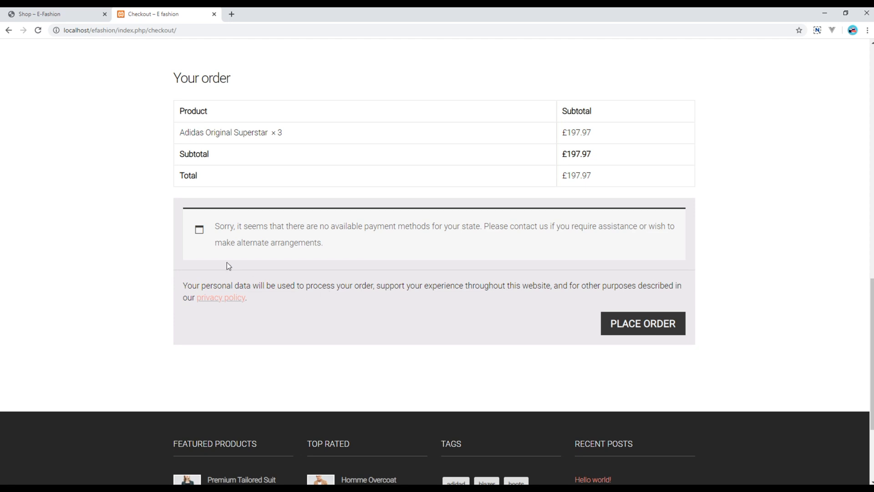
pyautogui.moveTo(216, 268)
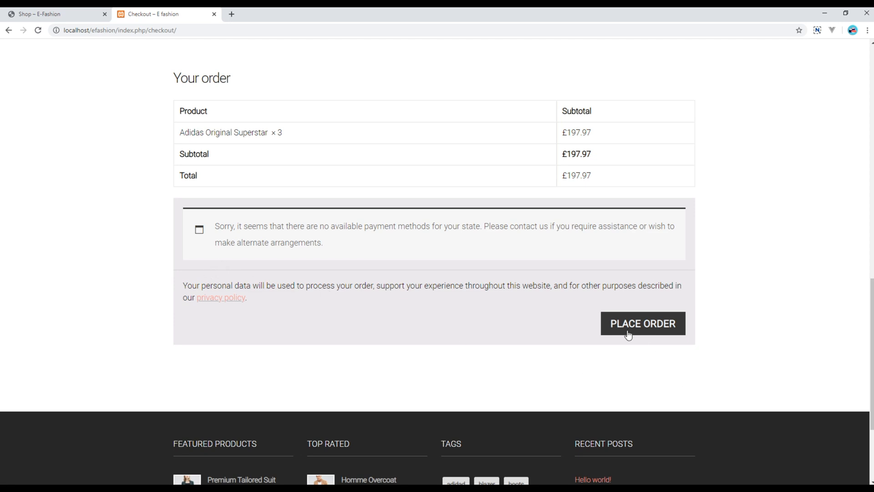
pyautogui.moveTo(693, 327)
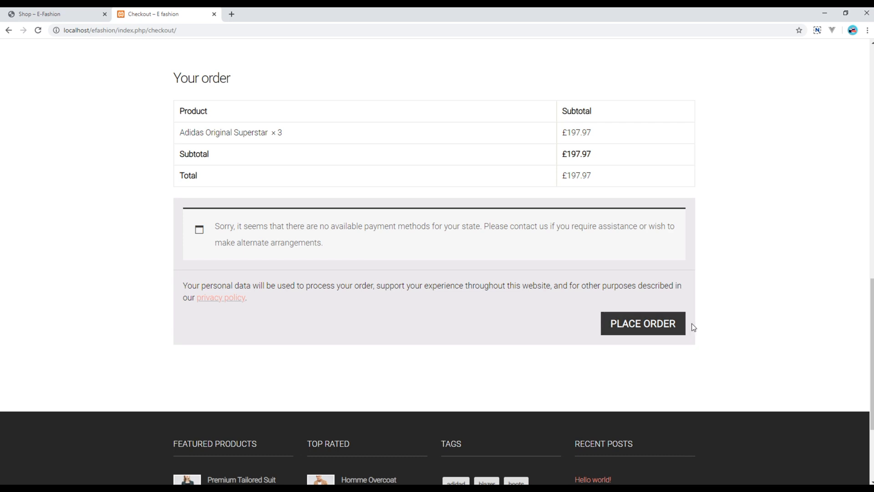
pyautogui.moveTo(561, 180)
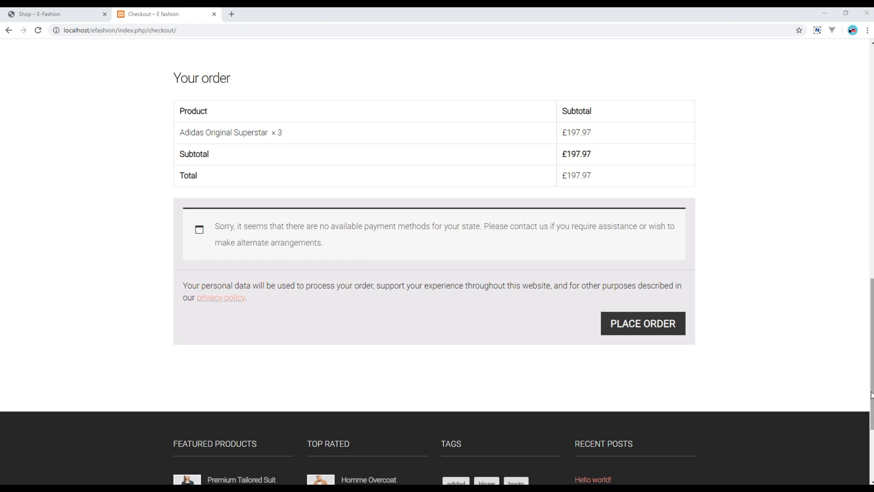
pyautogui.scroll(3)
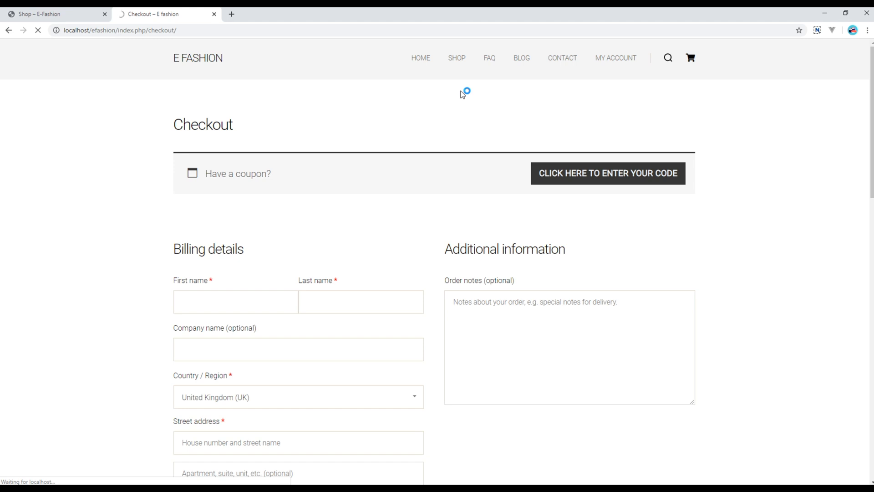
# Browse the shop listing and open the Adidas Original Superstar product page
pyautogui.click(457, 57)
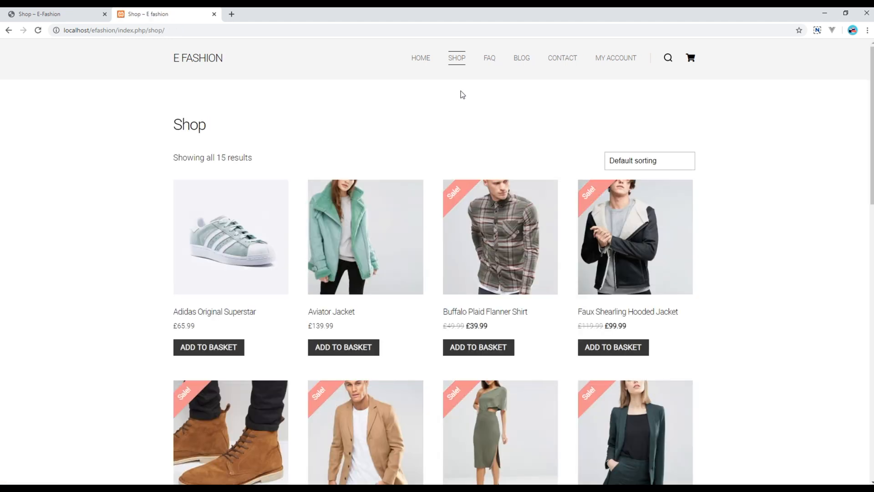
pyautogui.click(230, 237)
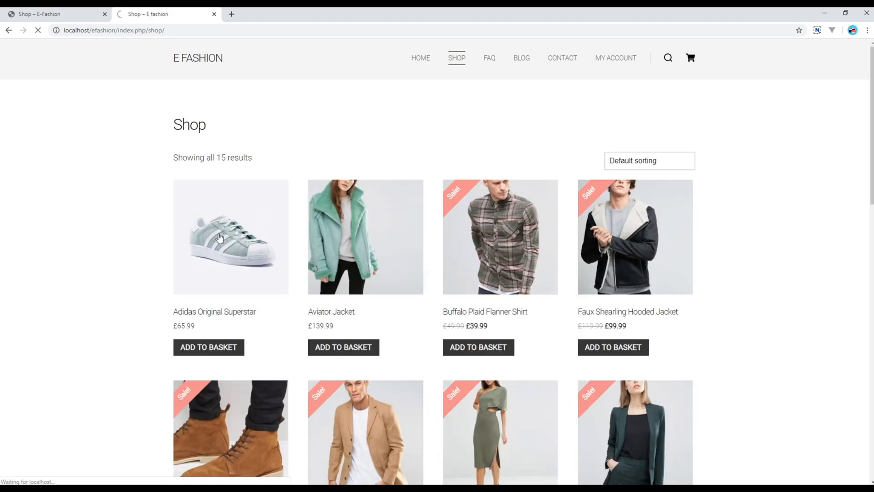
pyautogui.click(231, 237)
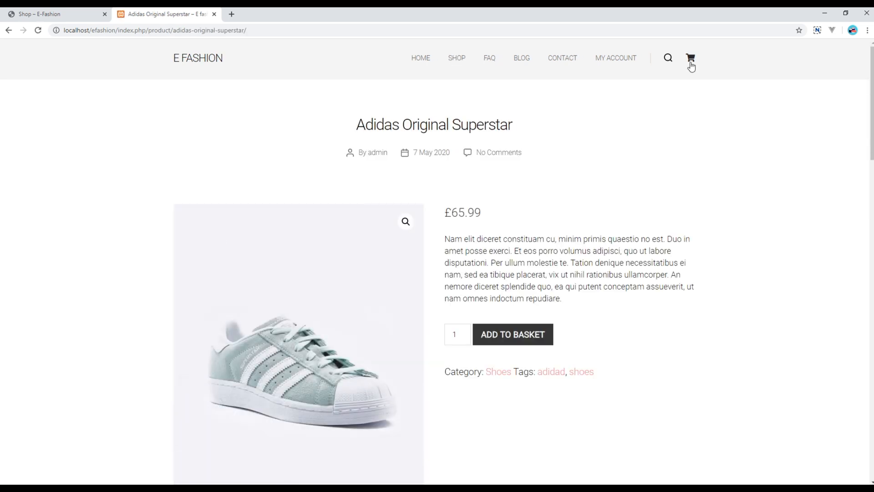
# View the basket, then return to the checkout page with United Kingdom as the country
pyautogui.click(691, 57)
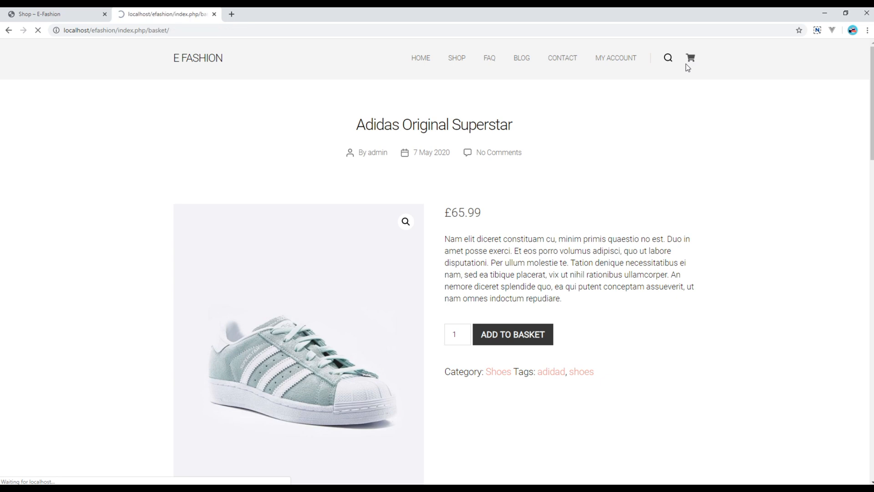
pyautogui.click(512, 334)
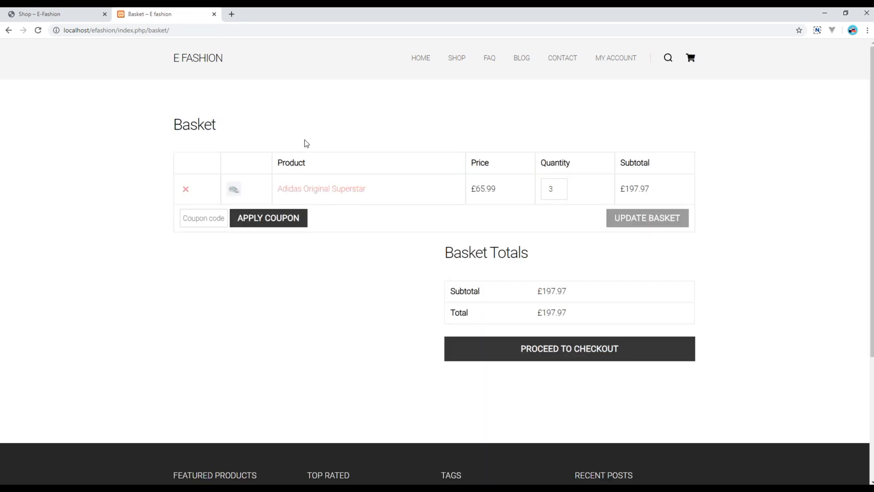
pyautogui.click(569, 348)
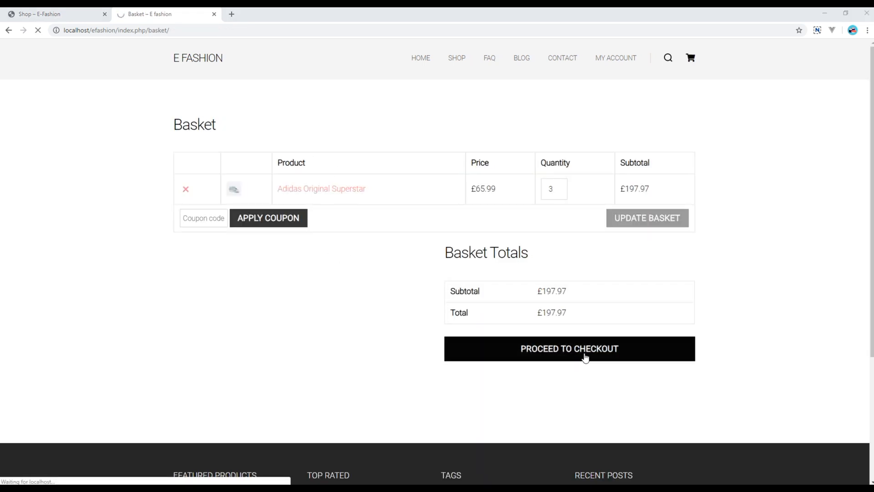
pyautogui.click(569, 348)
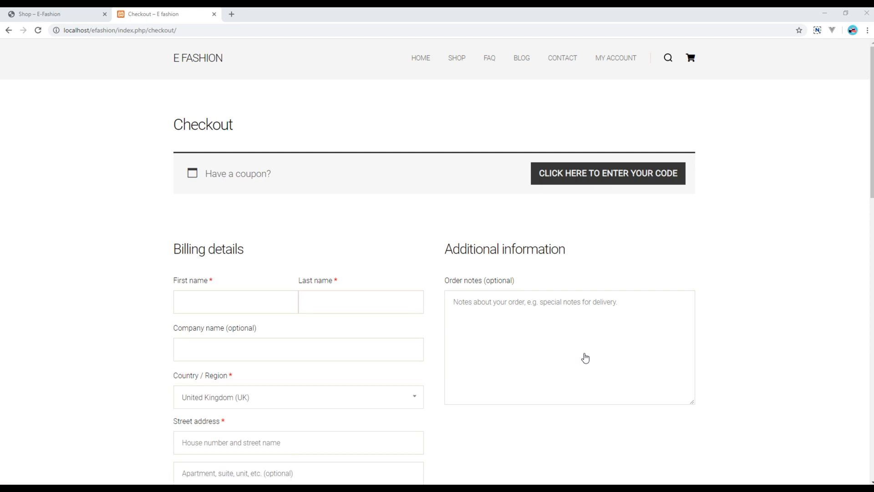
pyautogui.scroll(-3)
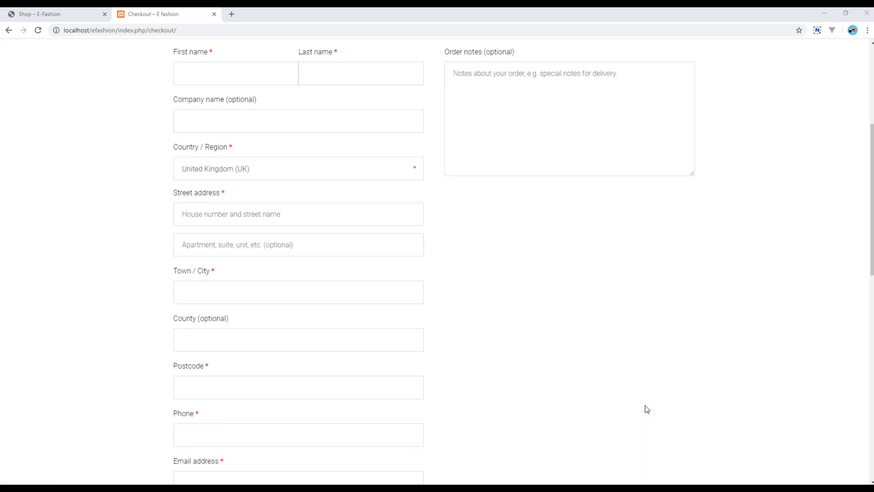
pyautogui.scroll(3)
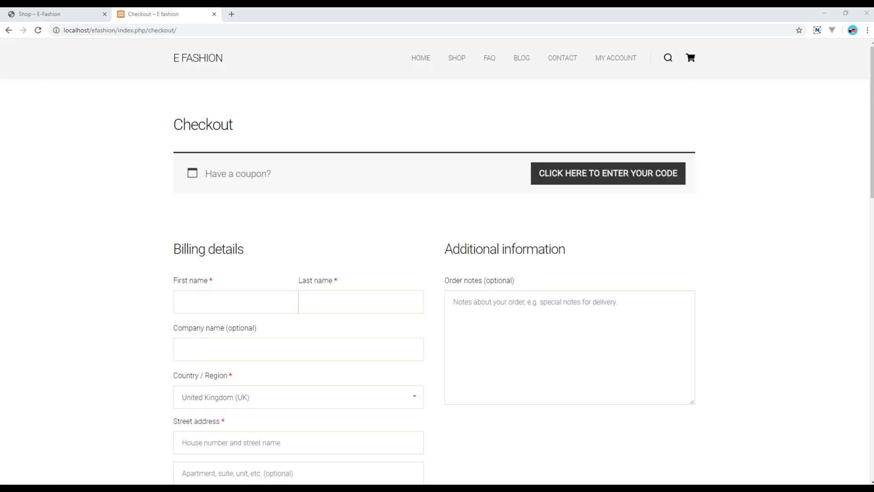